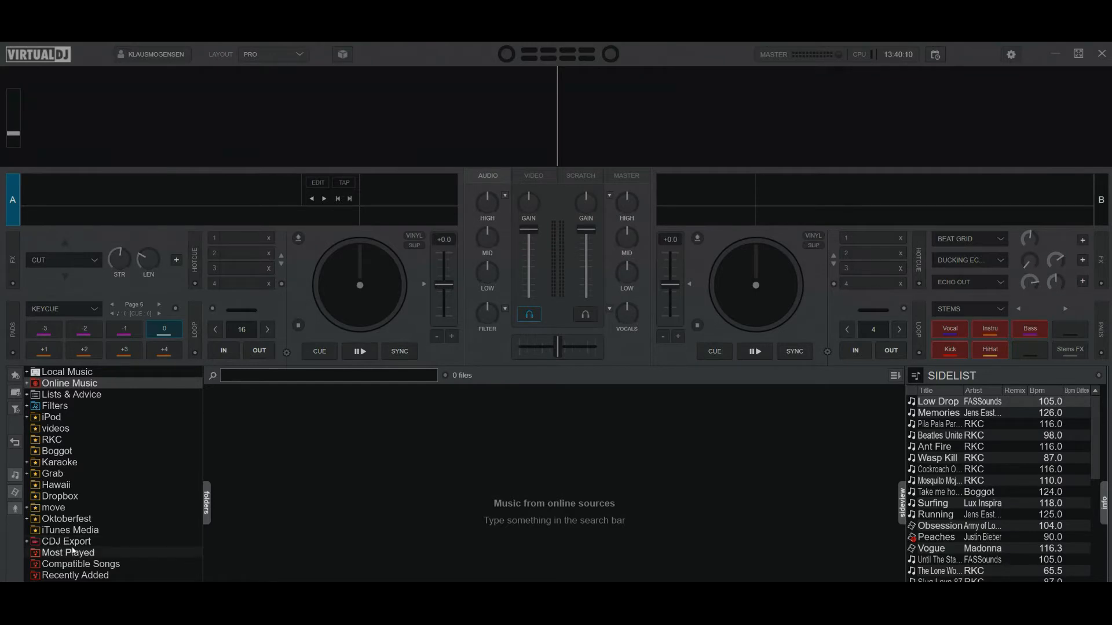
Step: Reveal the D: (CDJ) drive under CDJ Export and select Low Drop and Memories in the Sidelist
left_click(66, 541)
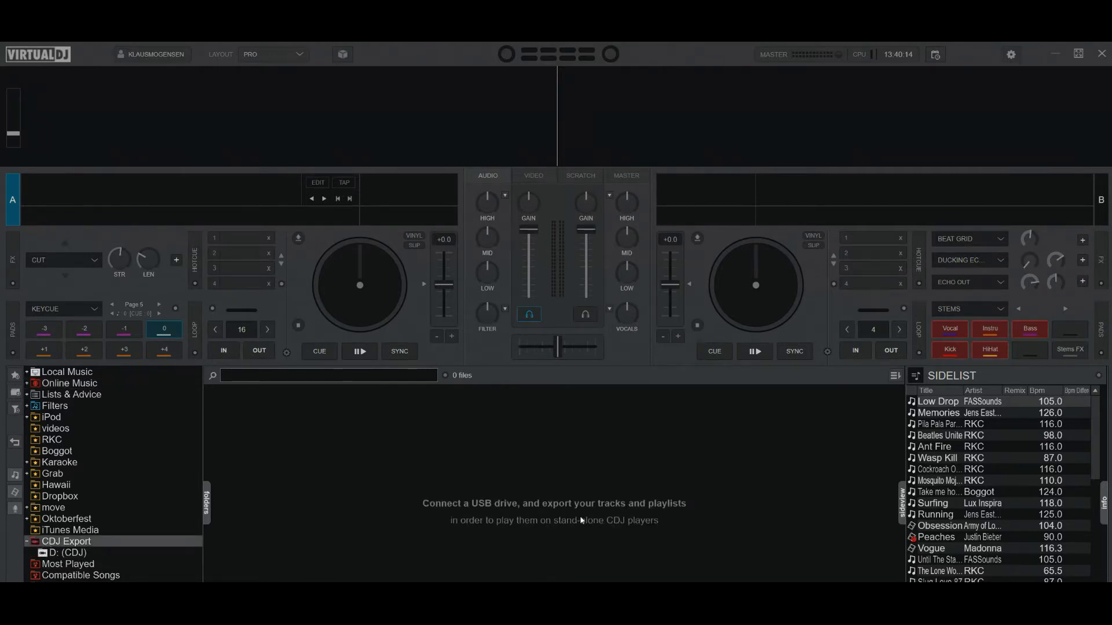
mouse_move(631, 528)
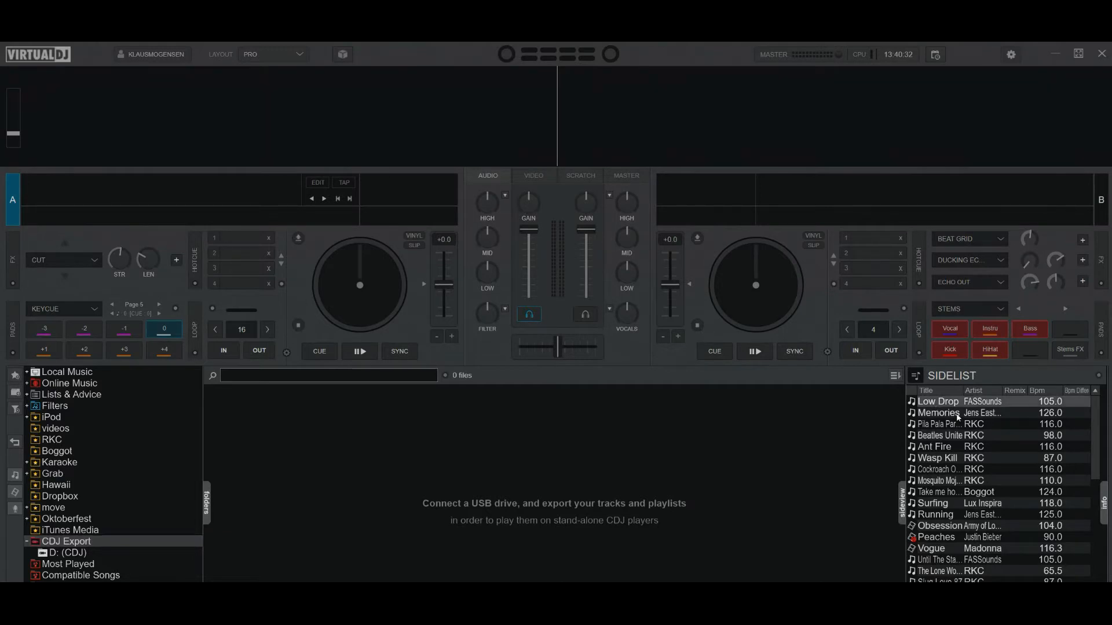
left_click(937, 412)
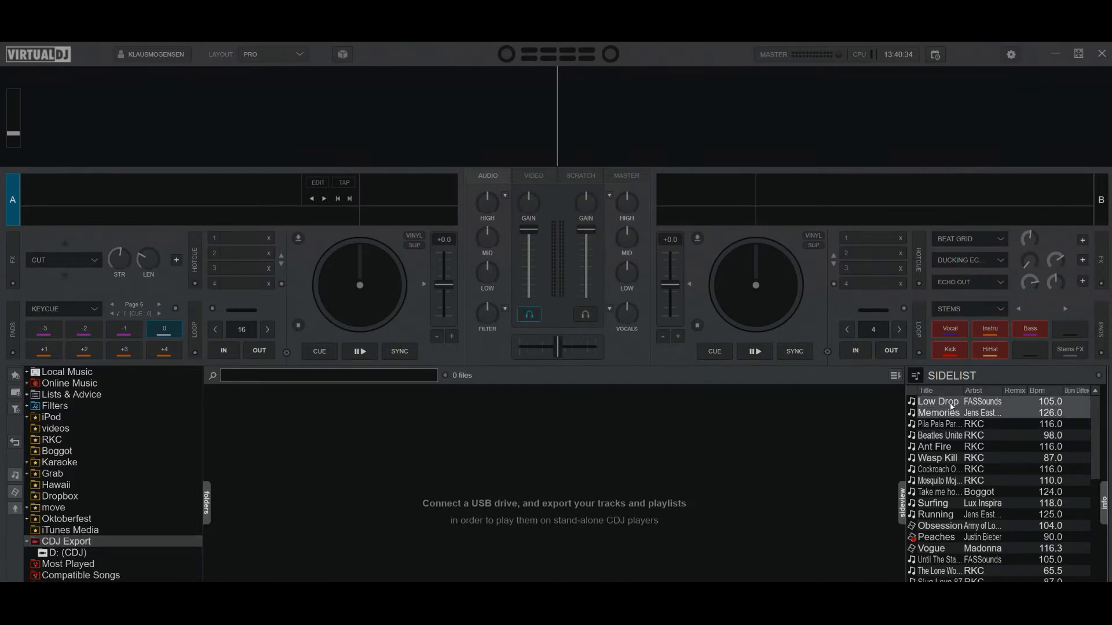
mouse_move(697, 435)
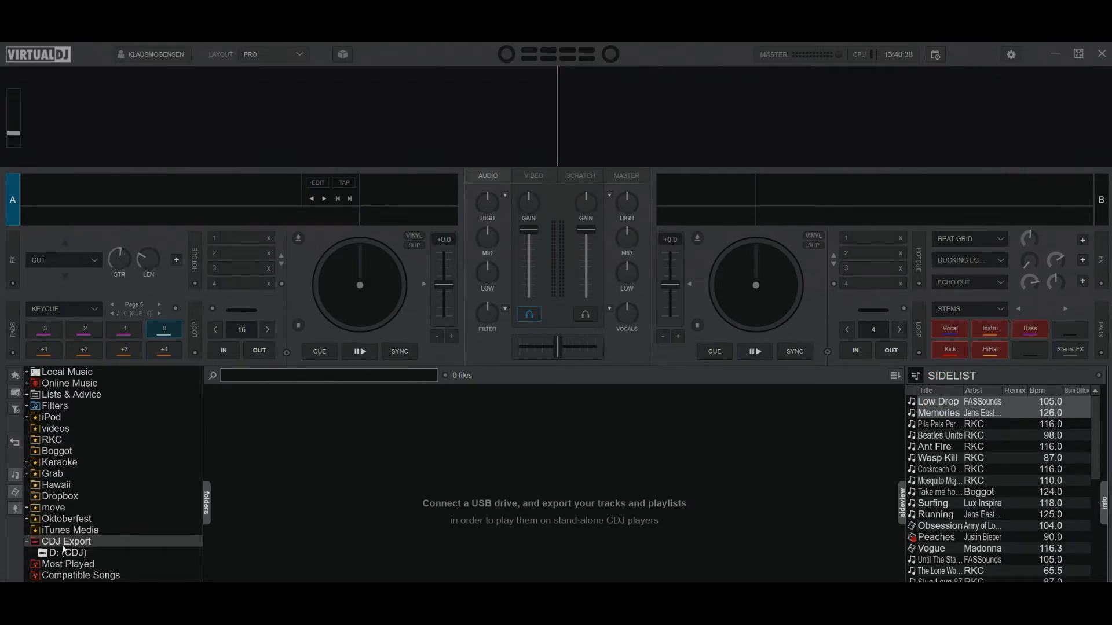
Step: Send Low Drop and Memories to D: (CDJ) with Acapella stems kept ticked
left_click(68, 553)
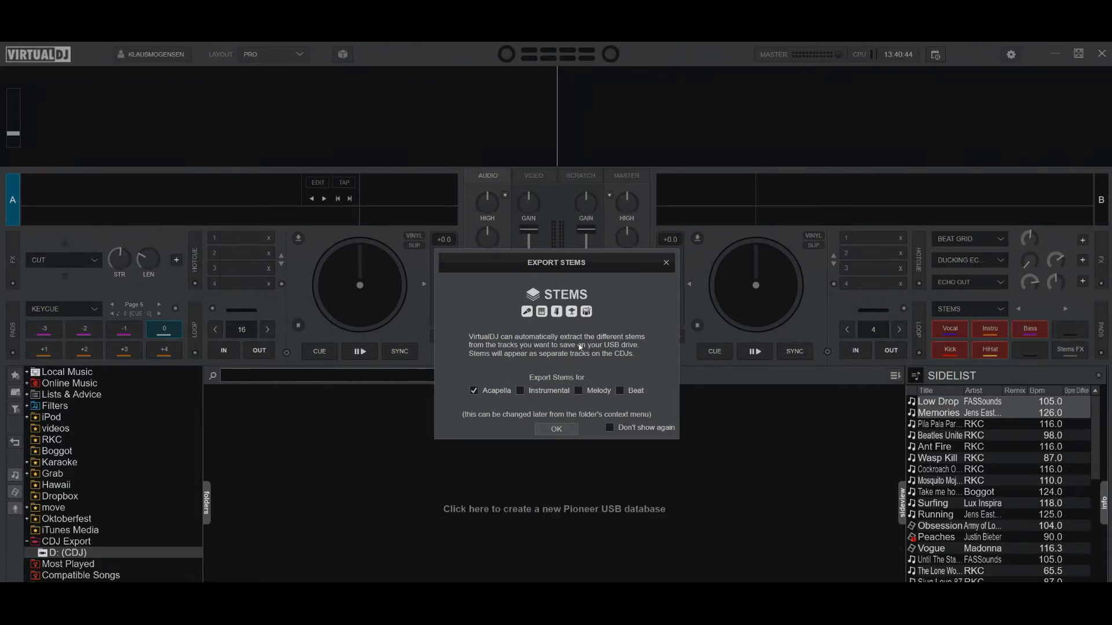
mouse_move(558, 314)
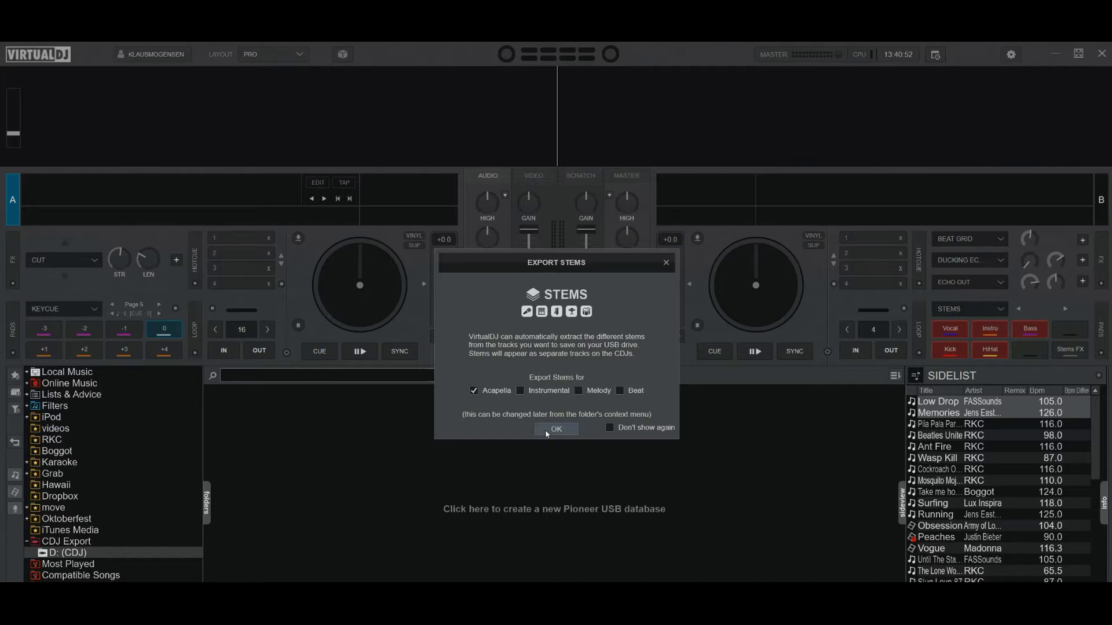
left_click(556, 428)
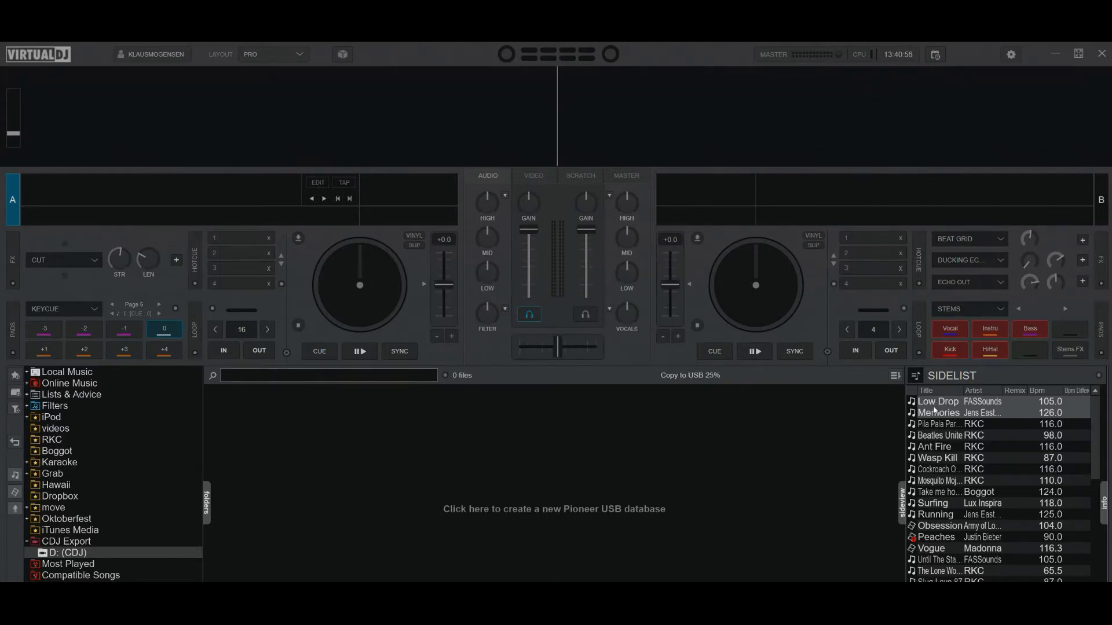
Step: Load Low Drop onto a deck while the copy finishes, then close VirtualDJ
double_click(937, 402)
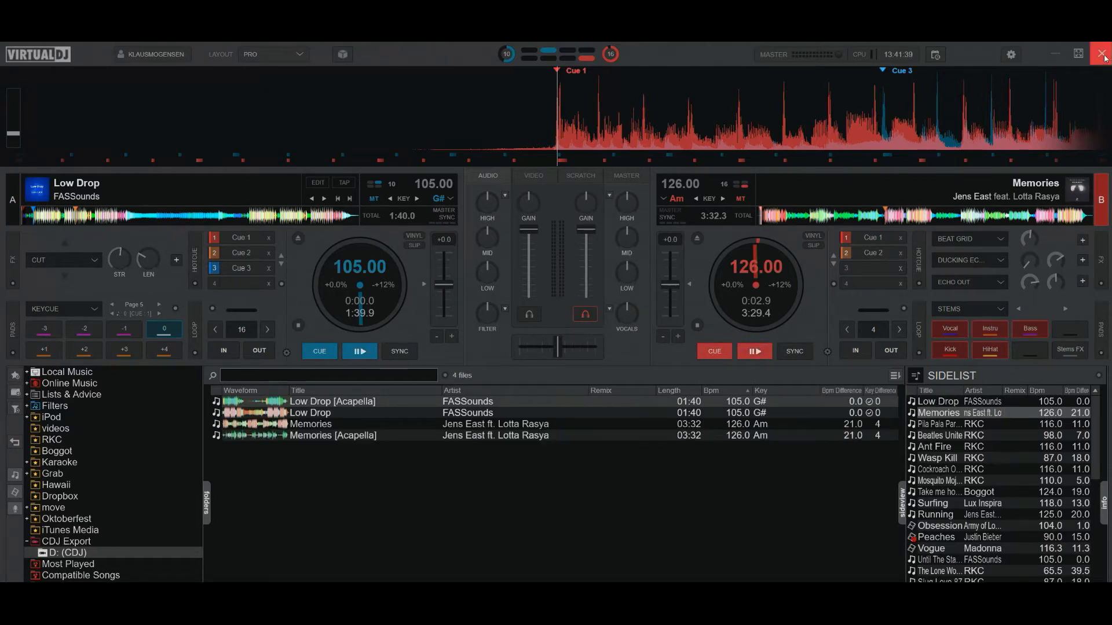
left_click(1102, 53)
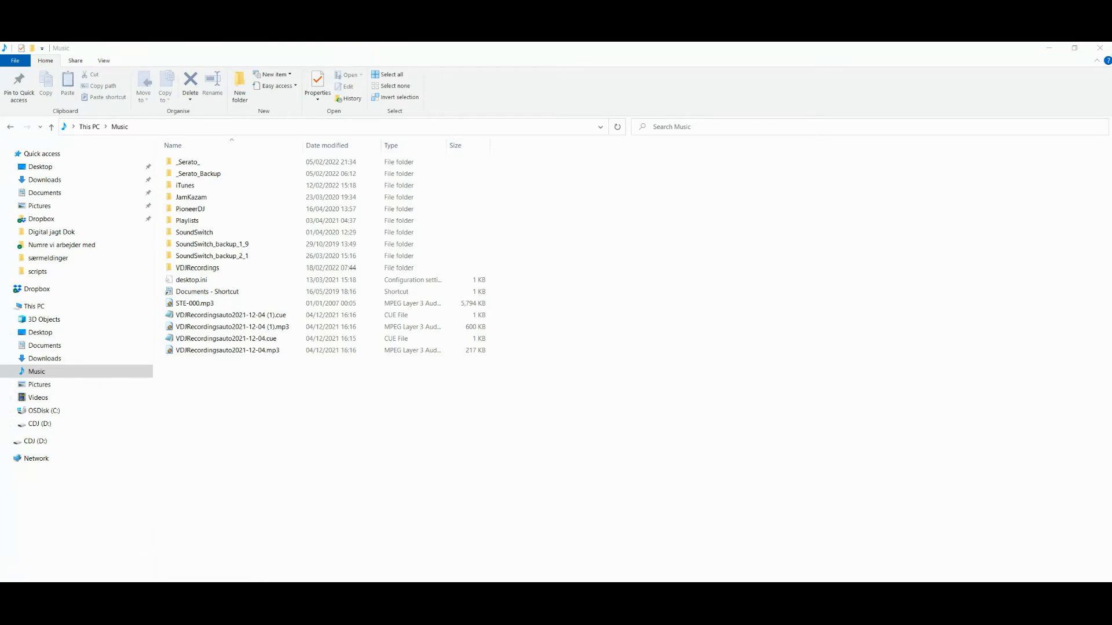
Step: Launch rekordbox, dismiss the update offer and decline My Tag sync from the device
double_click(226, 338)
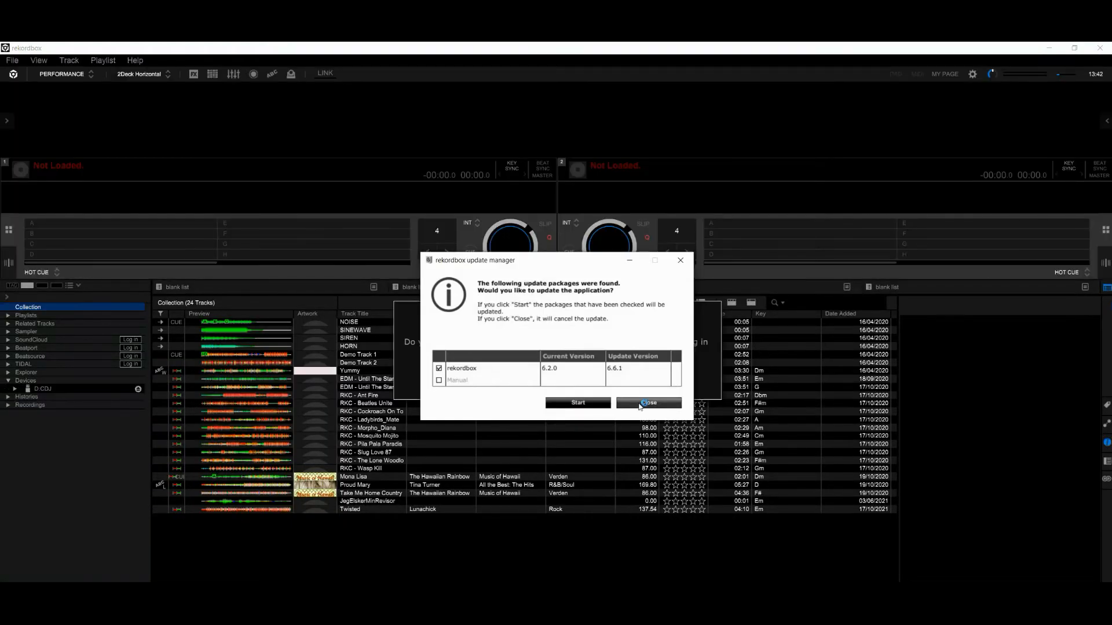
left_click(647, 403)
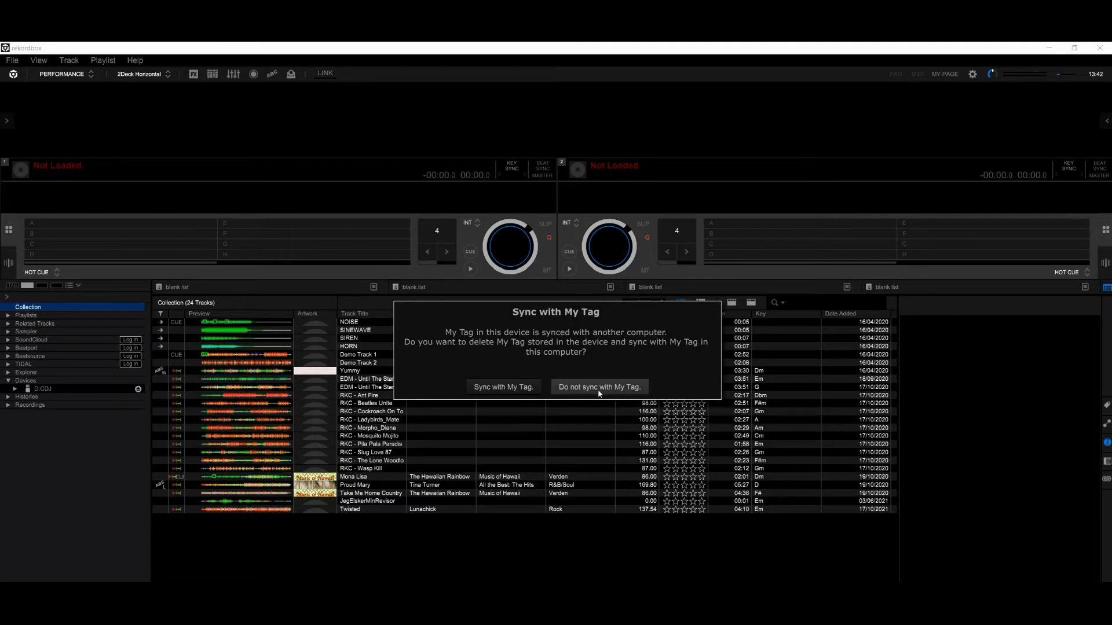
left_click(599, 387)
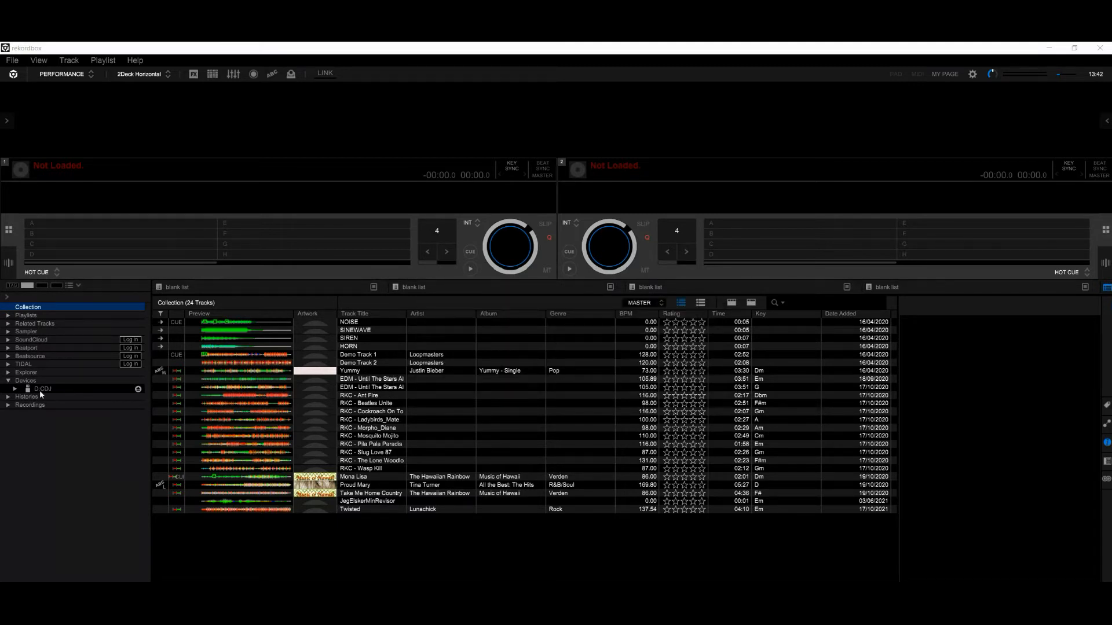
Step: Load Low Drop and Low Drop [Acapella] from D: CDJ's All Tracks to check their hot cues, then switch to Chrome
left_click(42, 388)
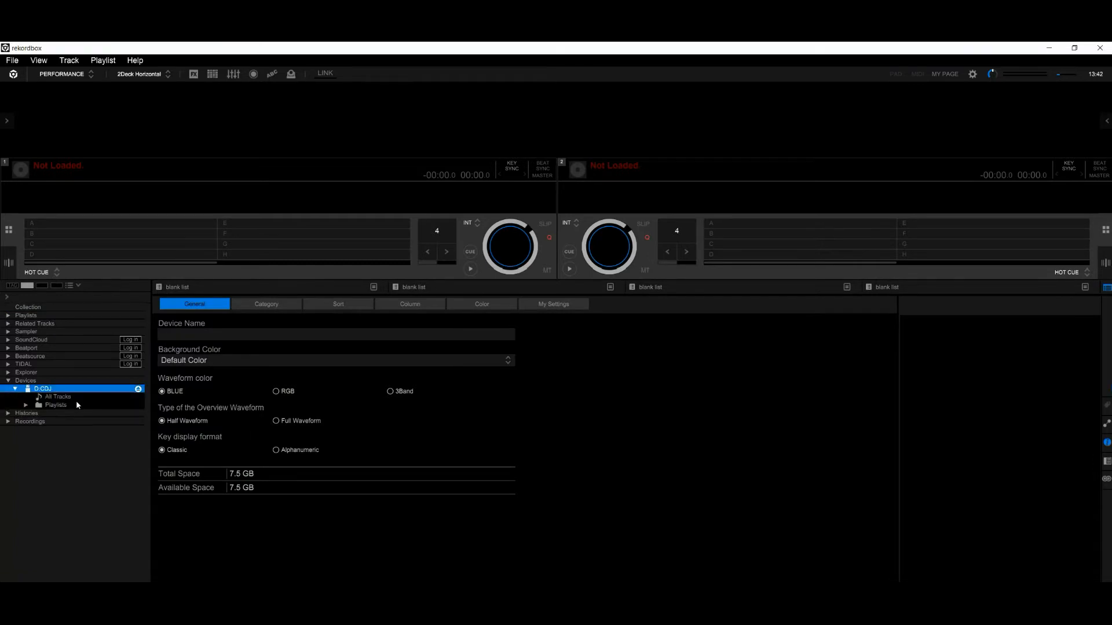
left_click(58, 396)
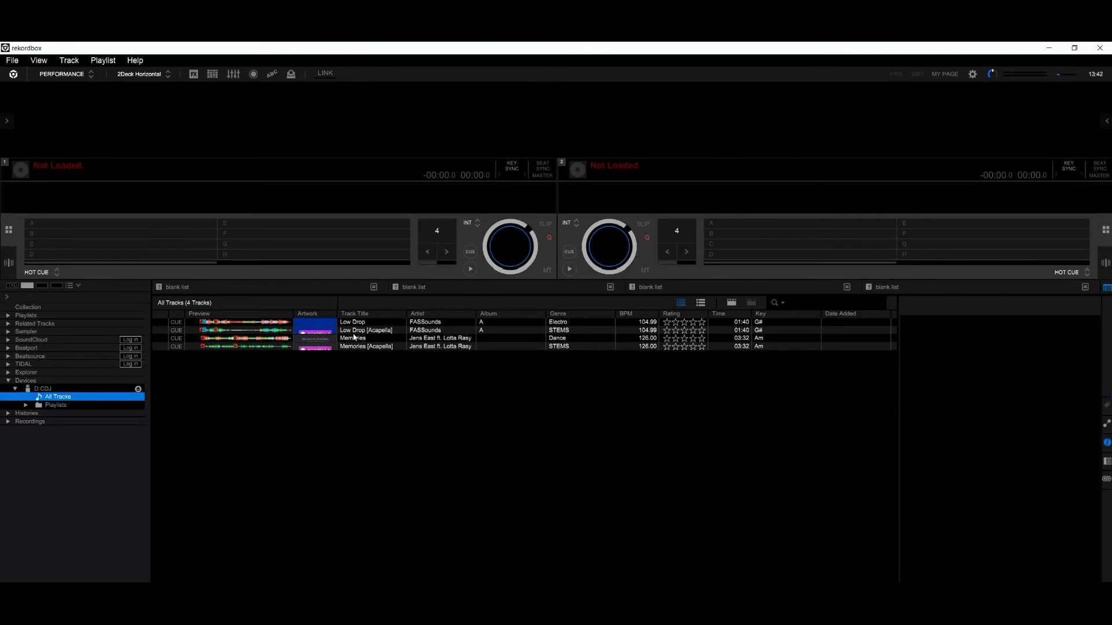
left_click(352, 321)
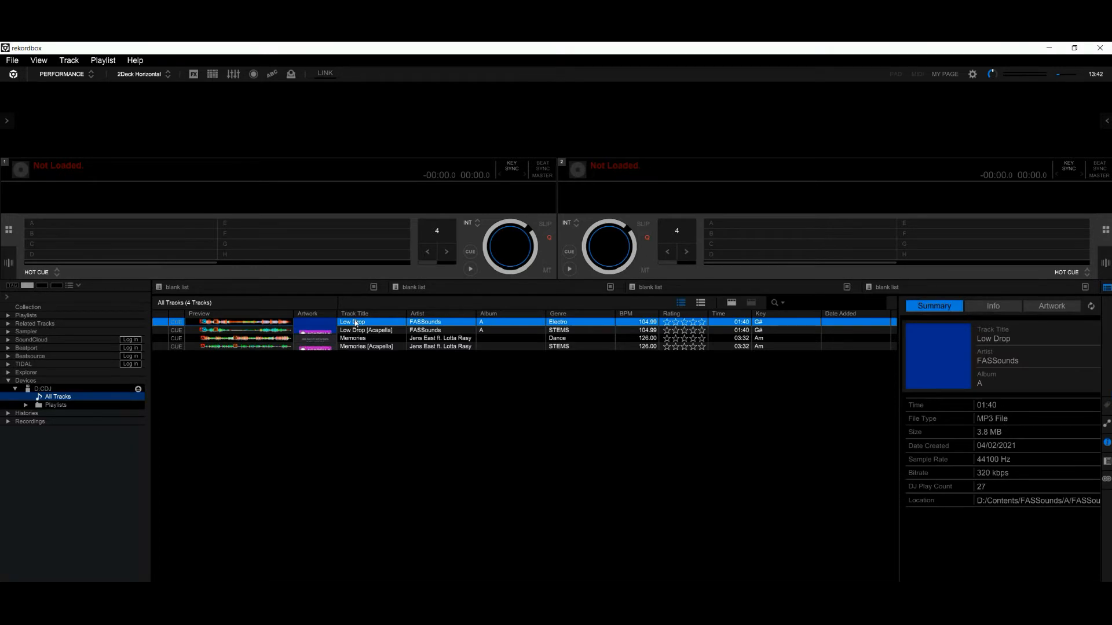
double_click(352, 322)
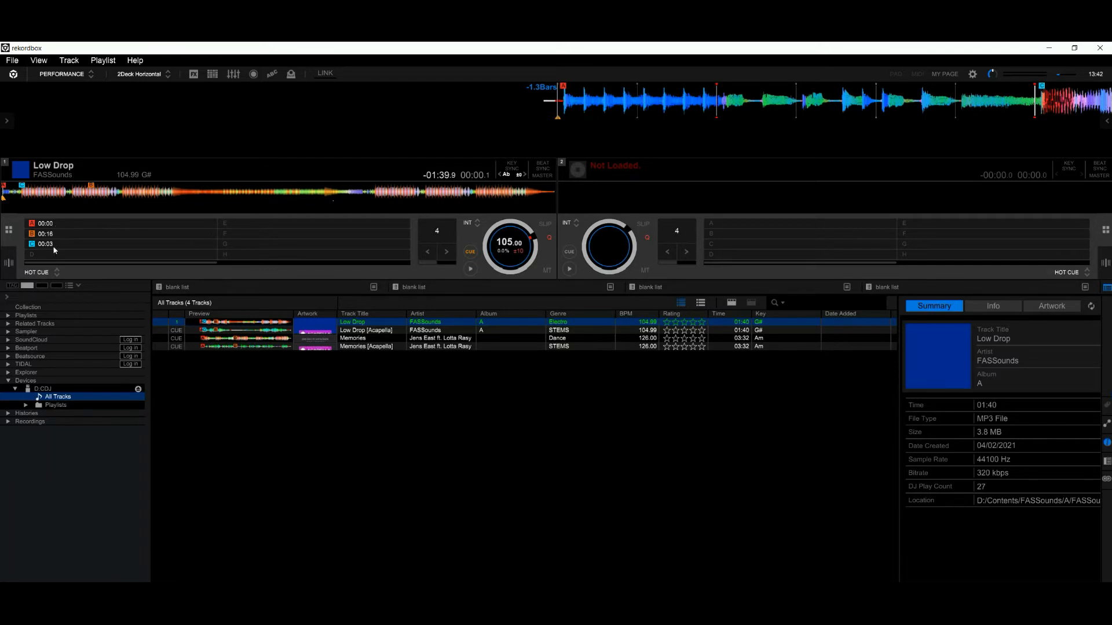
mouse_move(391, 425)
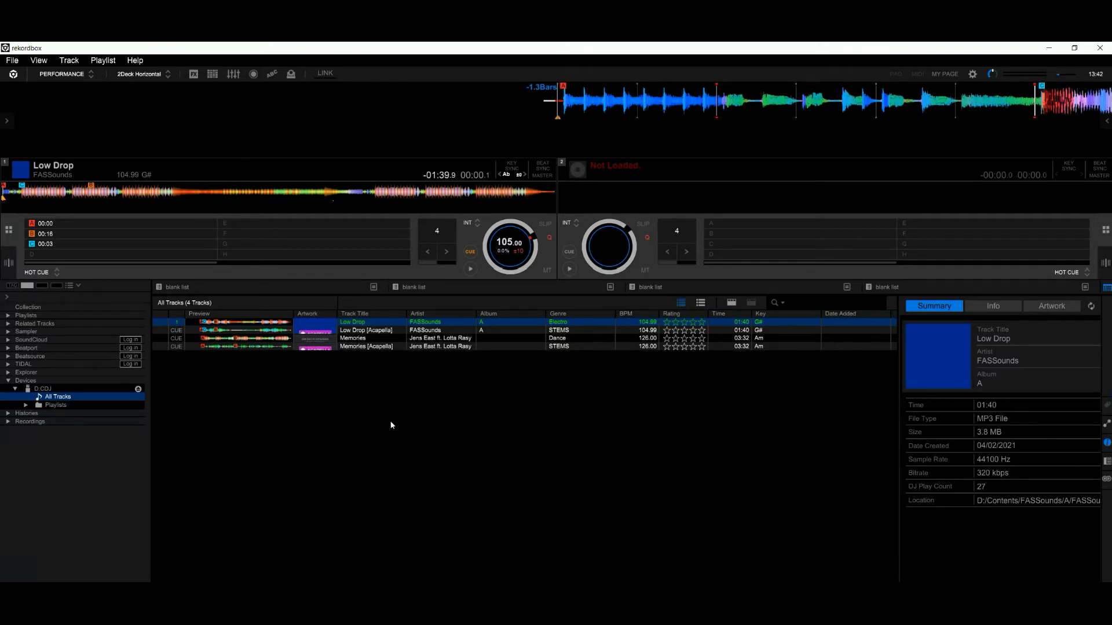
left_click(365, 331)
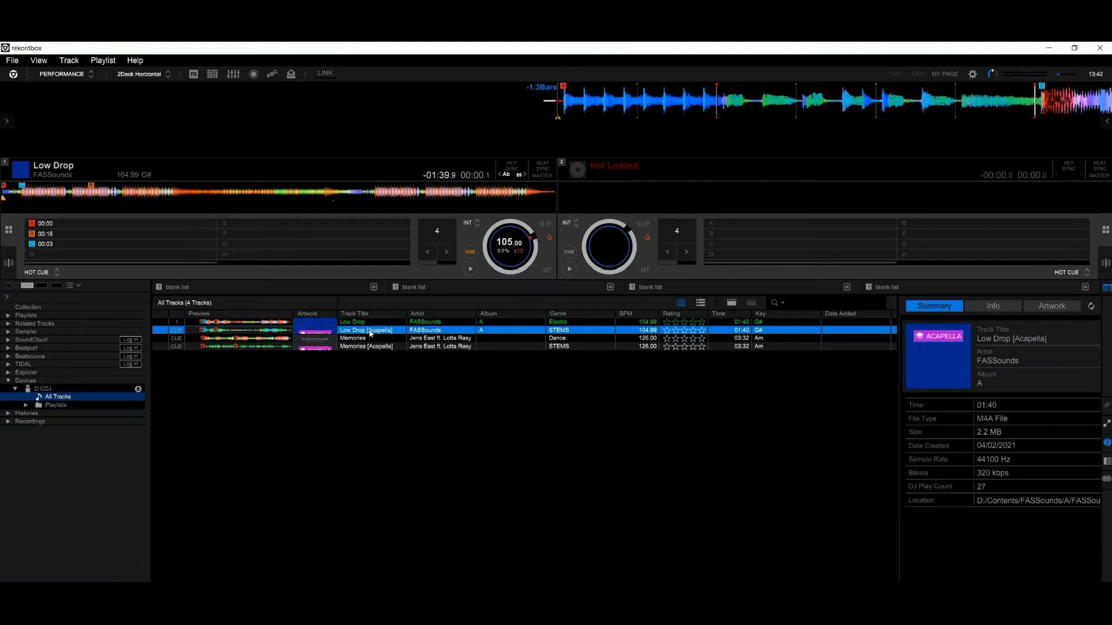
double_click(365, 330)
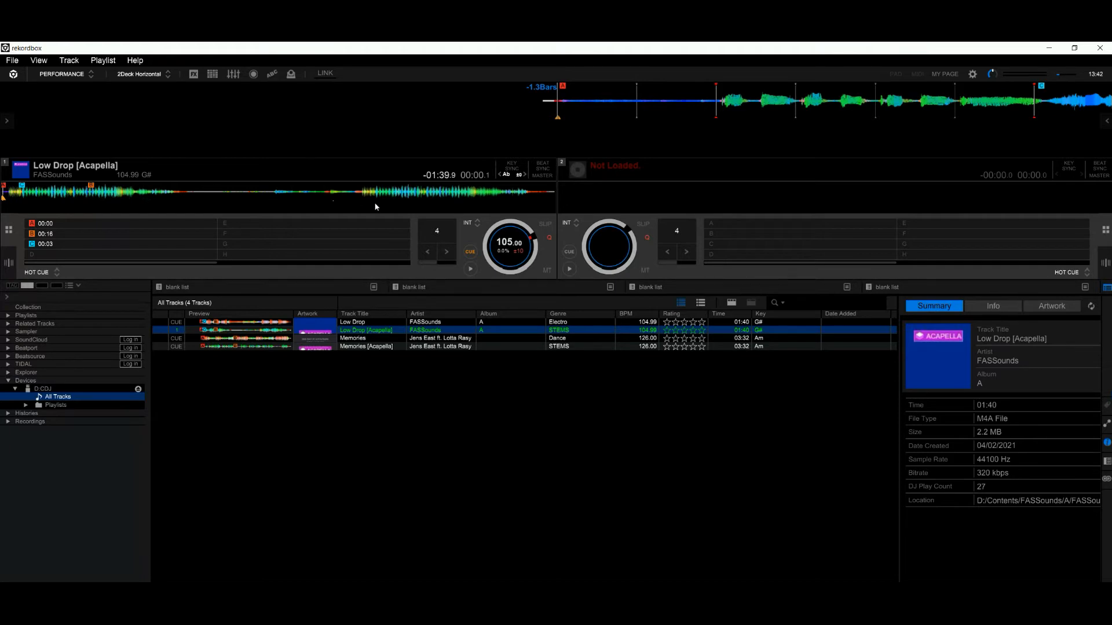
mouse_move(211, 206)
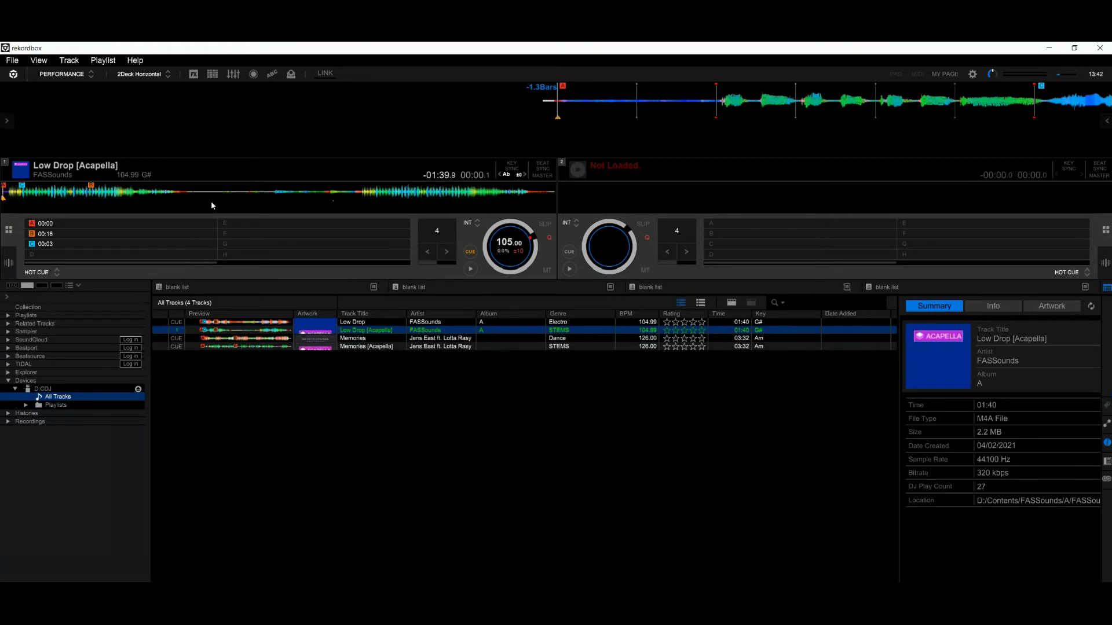
key("alt+tab")
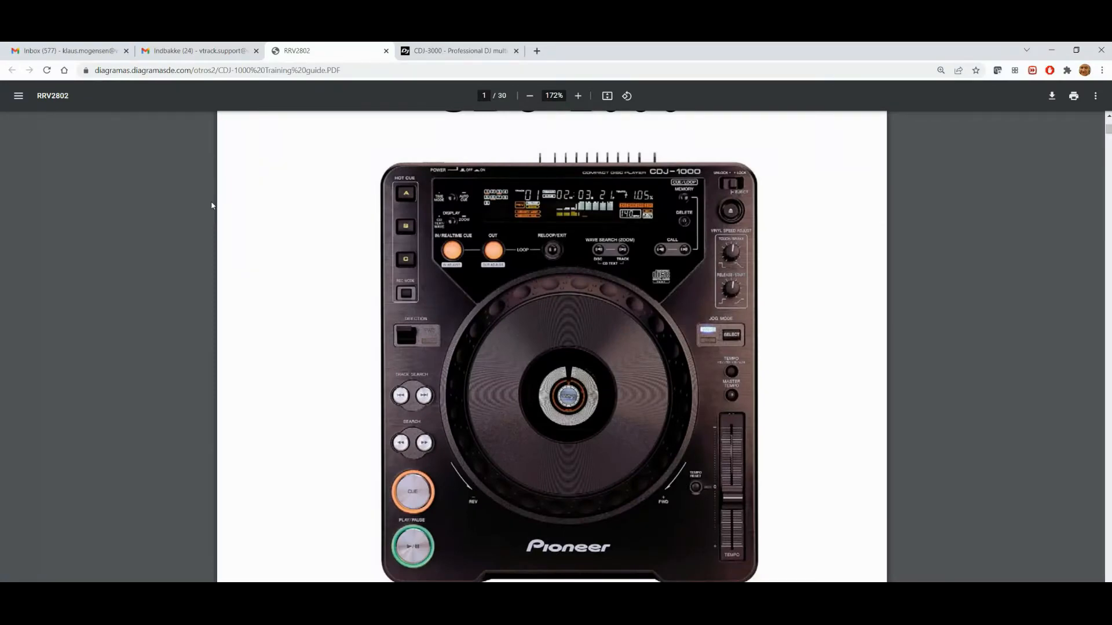
mouse_move(221, 188)
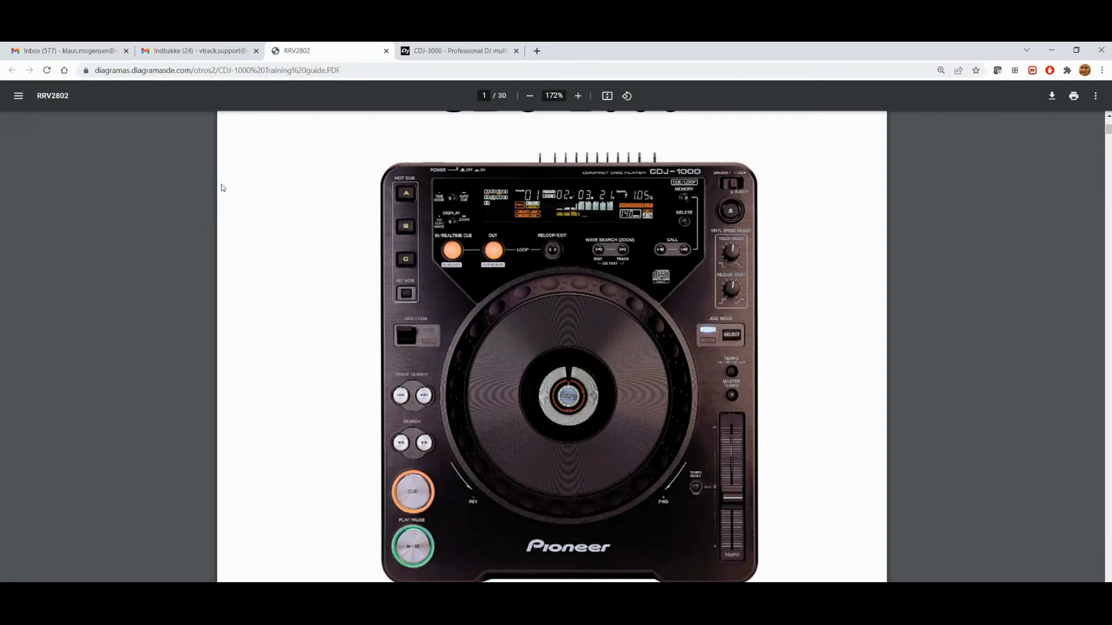
mouse_move(412, 197)
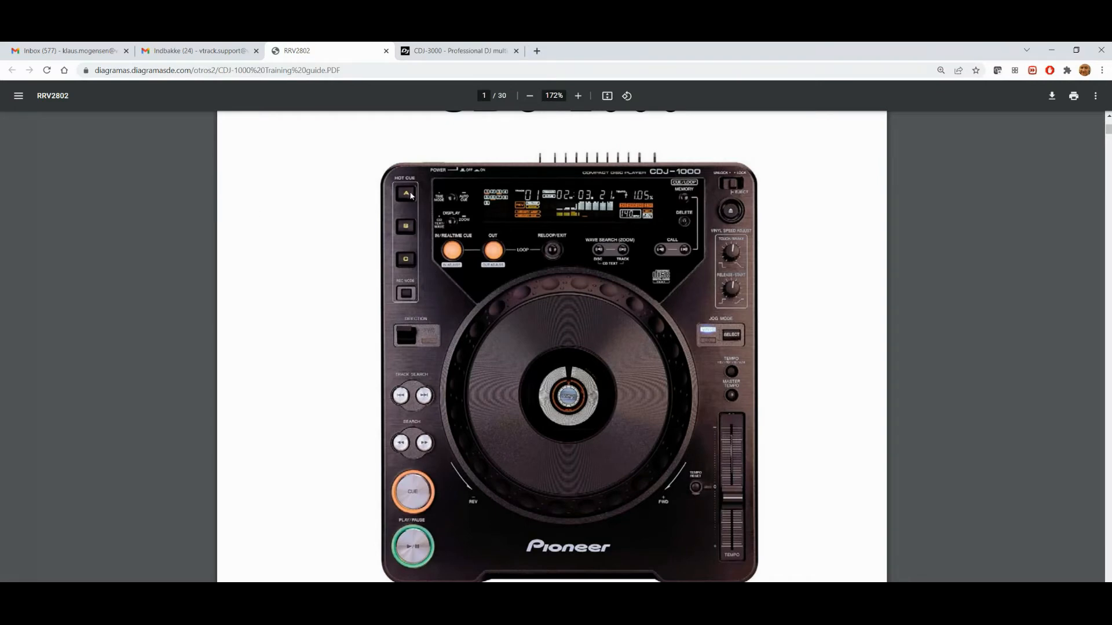
mouse_move(406, 272)
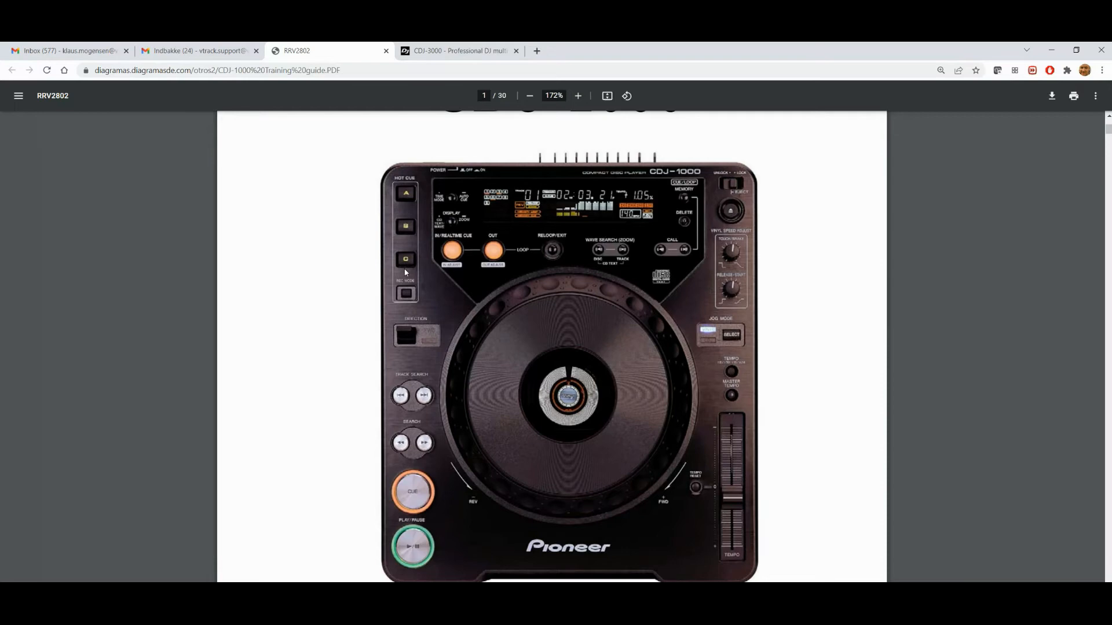
mouse_move(449, 273)
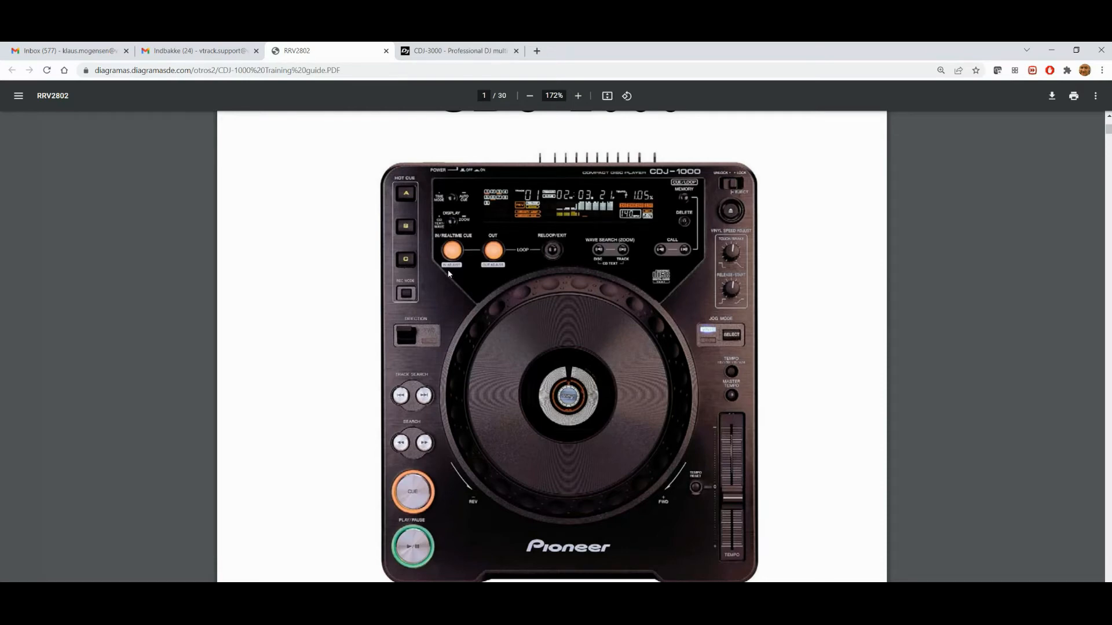
mouse_move(695, 189)
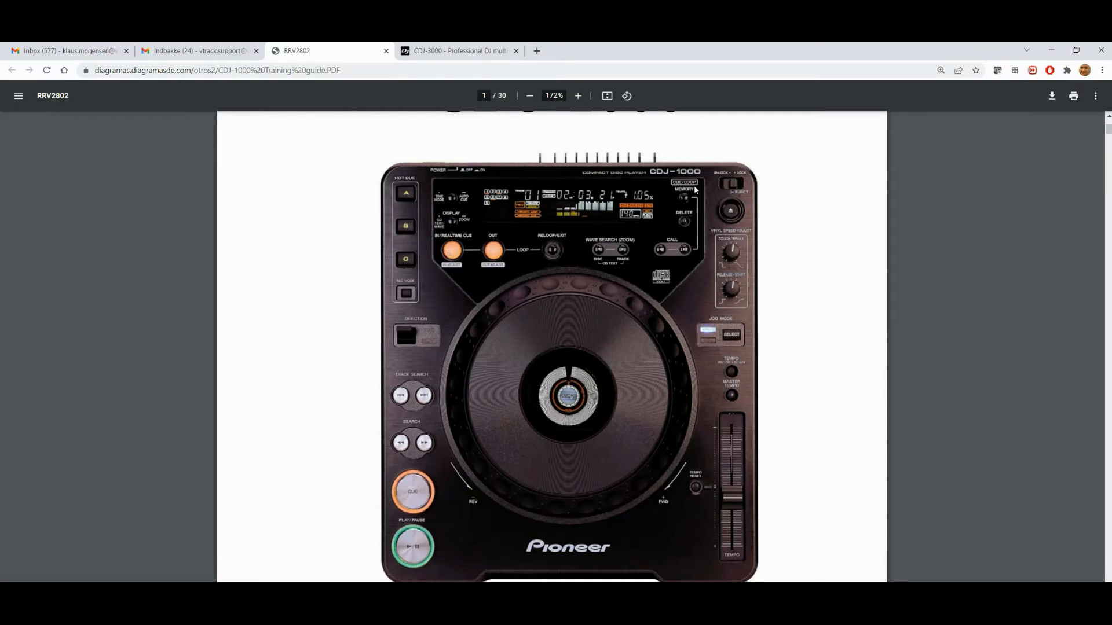
mouse_move(675, 190)
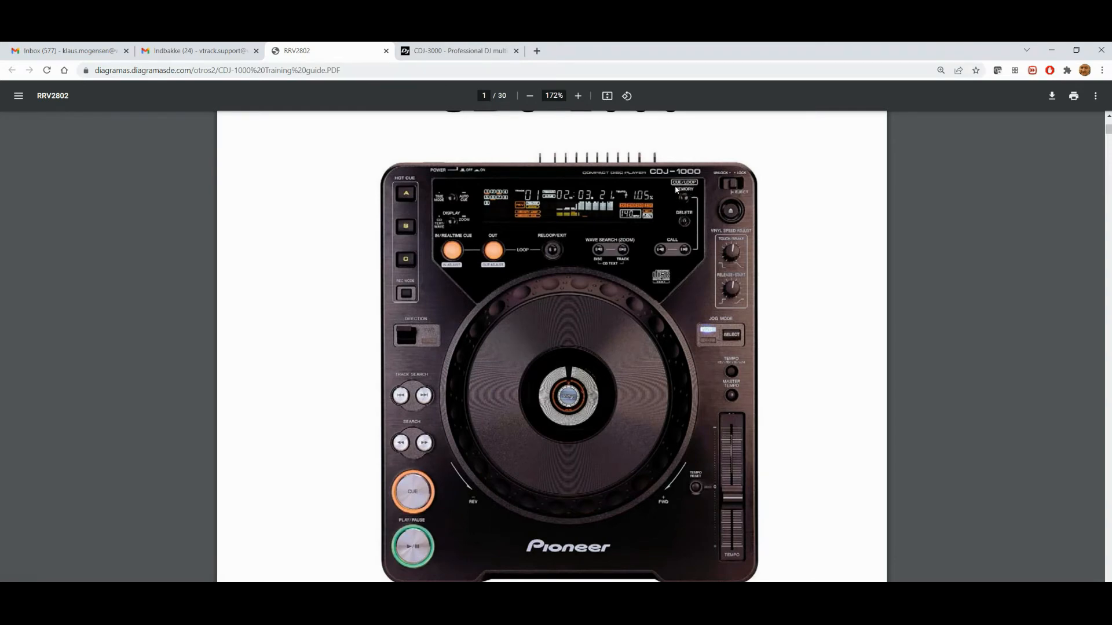
mouse_move(698, 199)
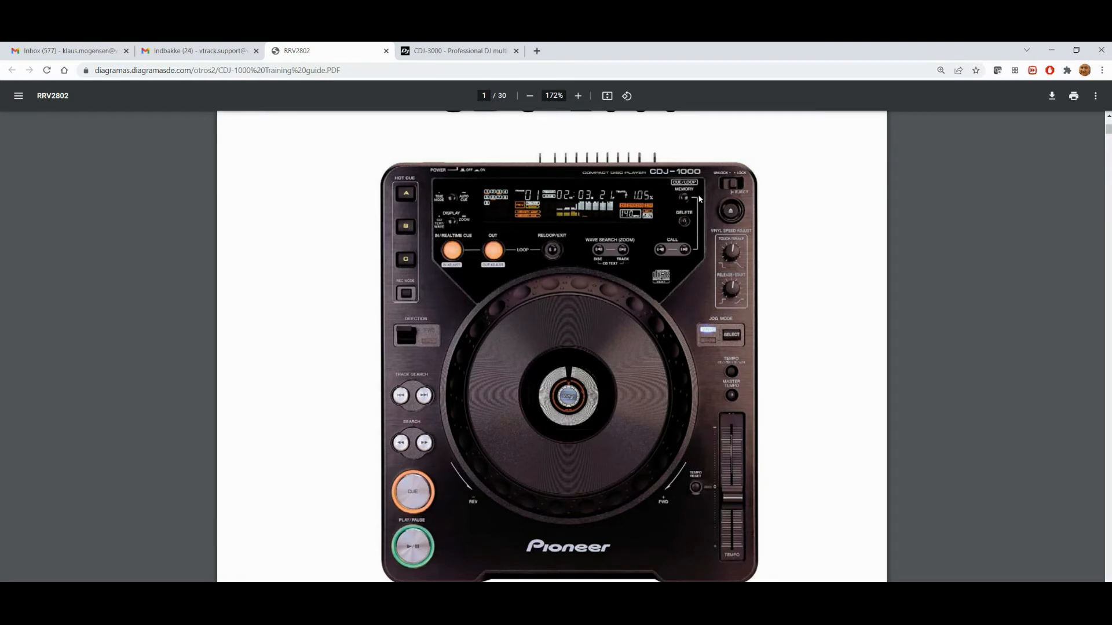
mouse_move(680, 213)
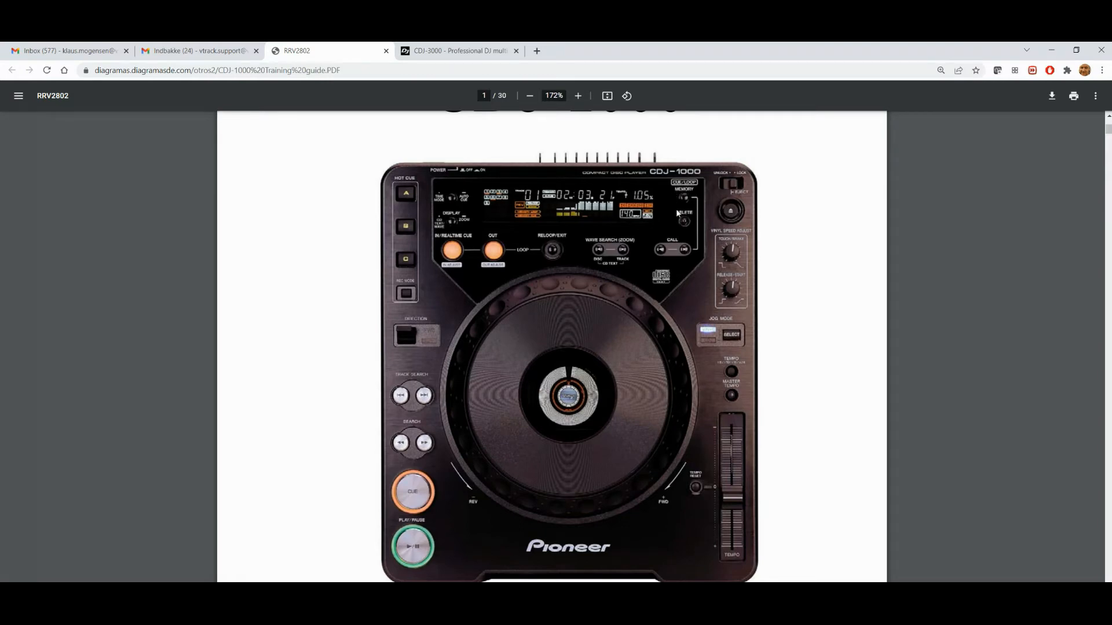
mouse_move(680, 189)
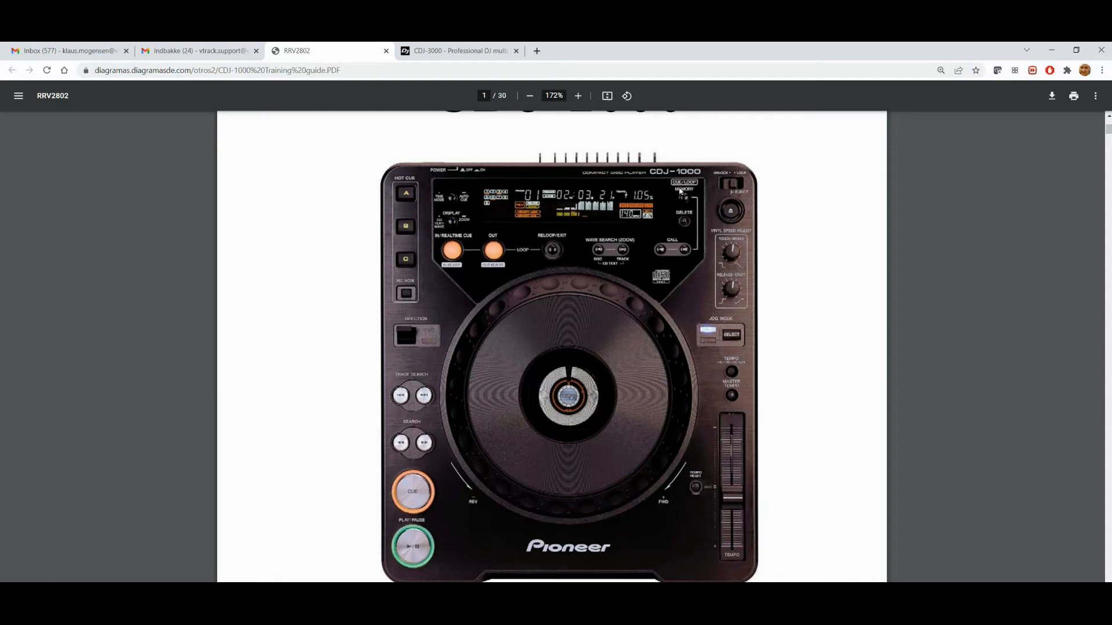
mouse_move(698, 207)
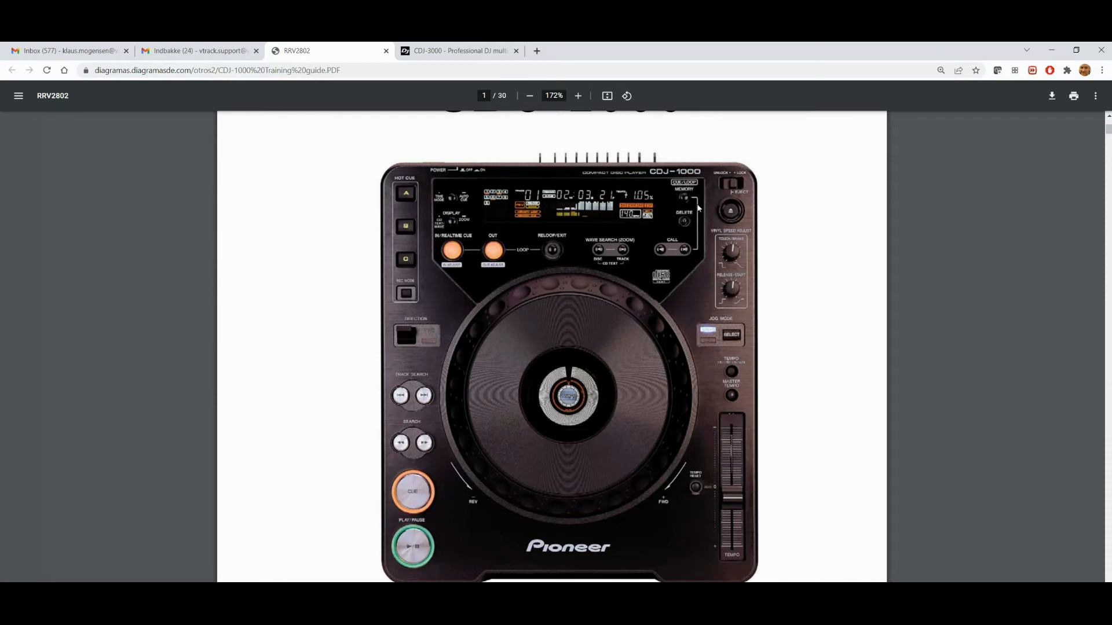
mouse_move(681, 191)
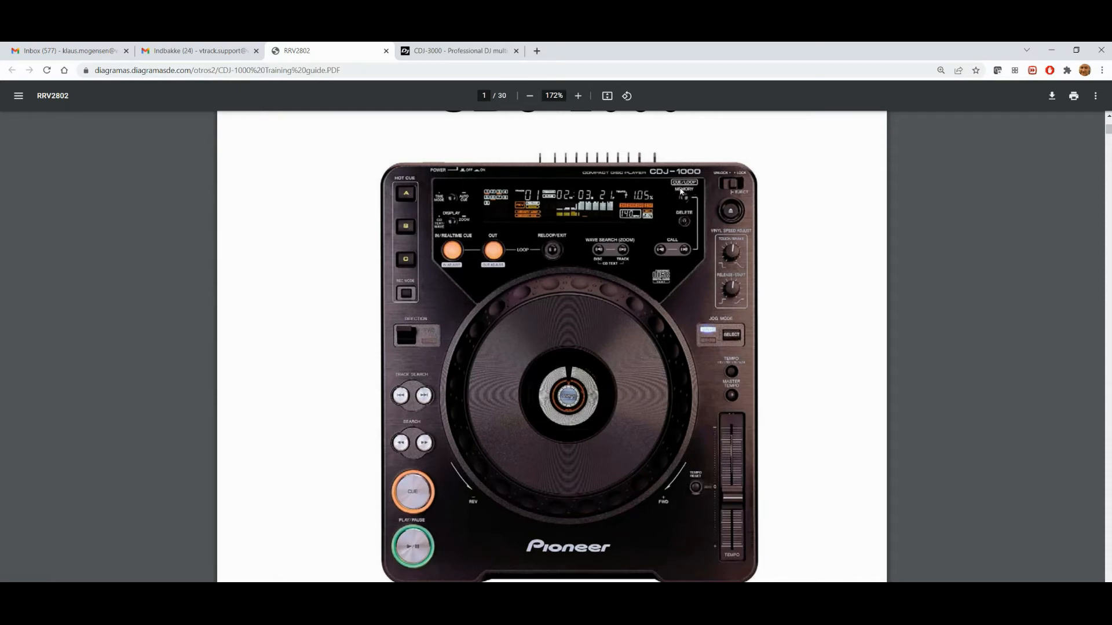
mouse_move(682, 193)
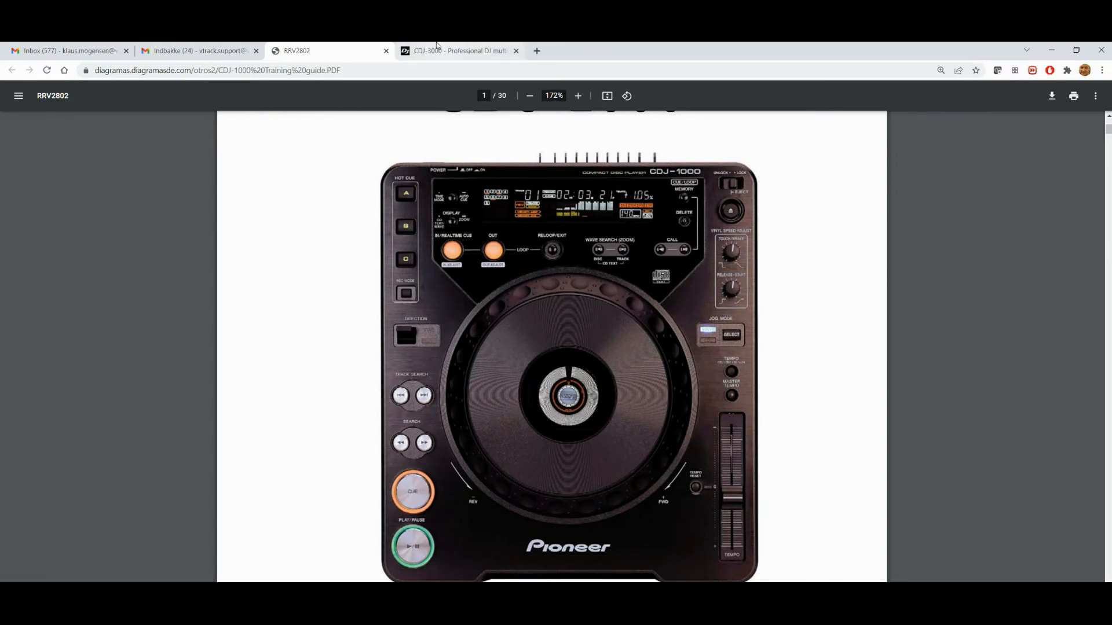
left_click(460, 50)
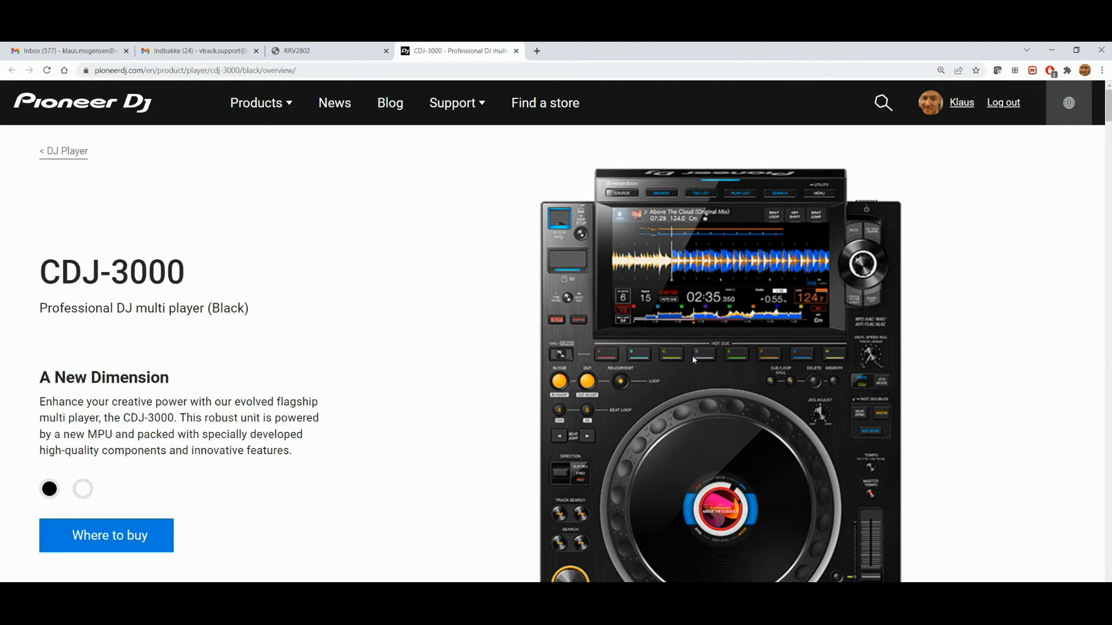
mouse_move(839, 376)
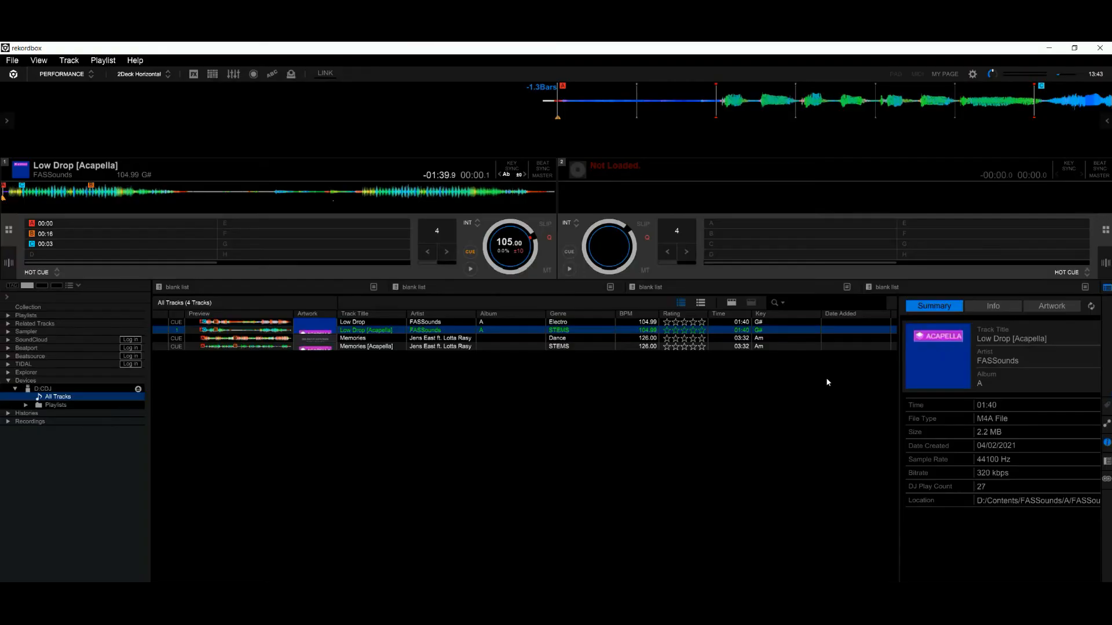
mouse_move(129, 276)
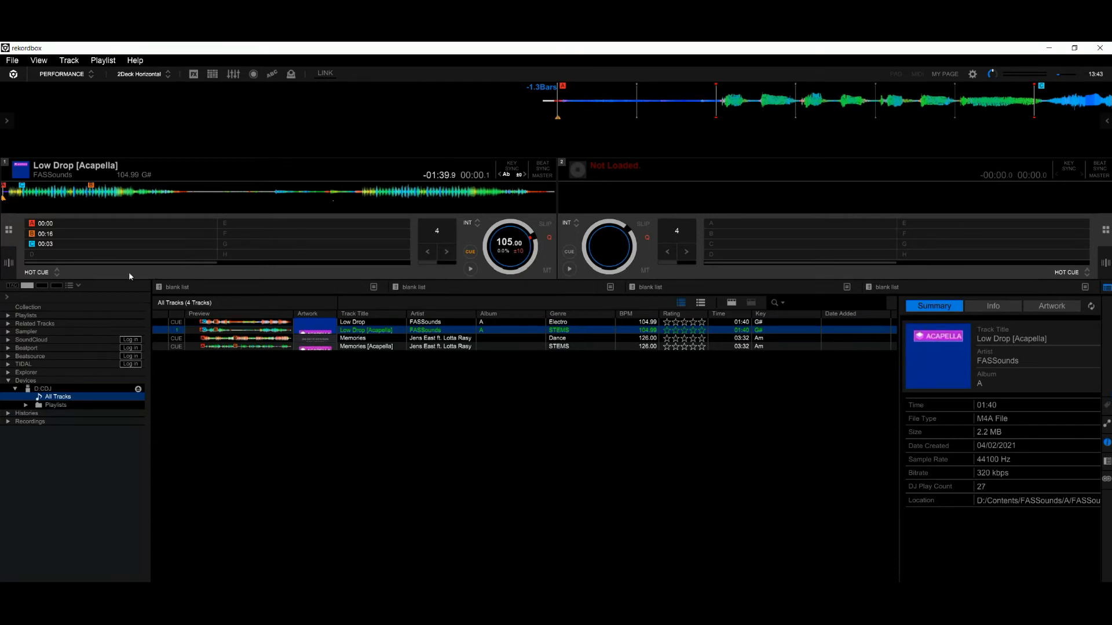
Step: Switch deck 1's pad mode from HOT CUE to MEMORY CUE
left_click(36, 272)
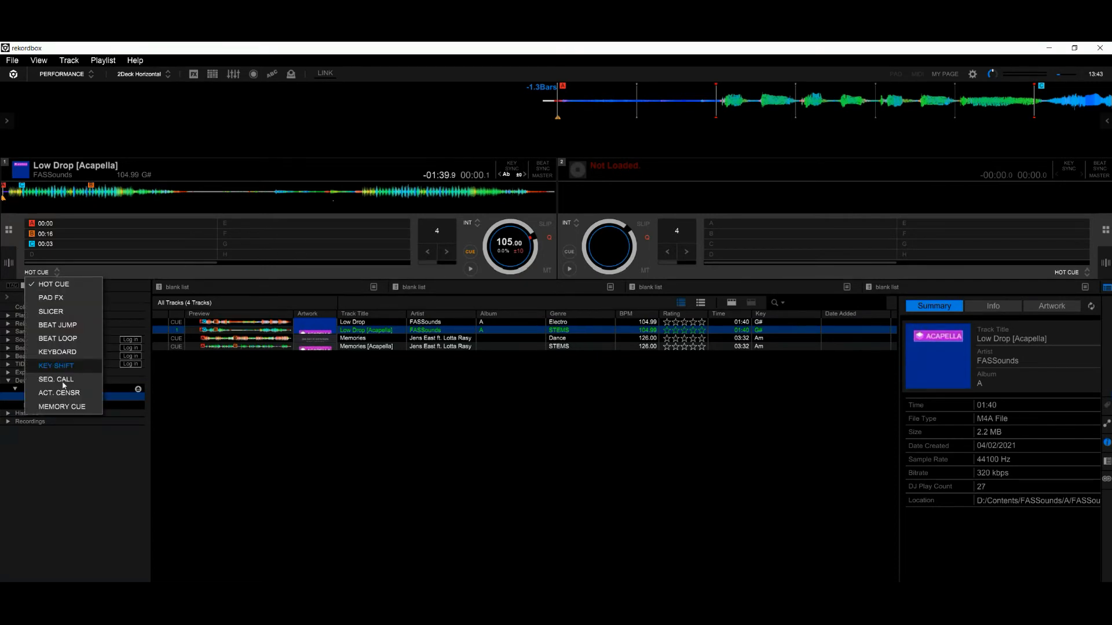
mouse_move(62, 407)
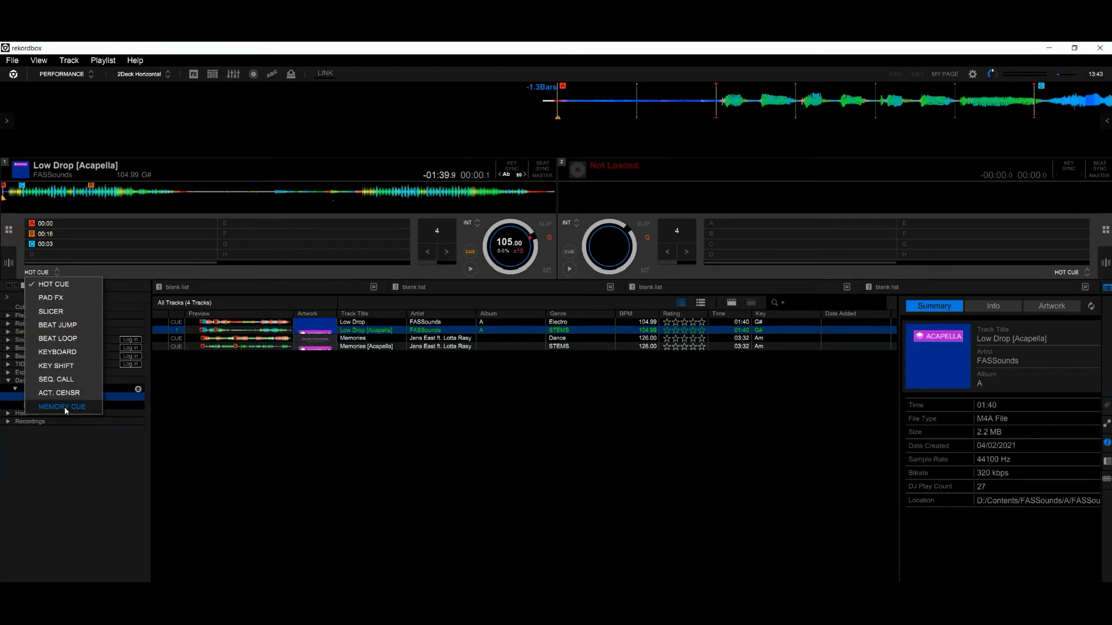
left_click(61, 407)
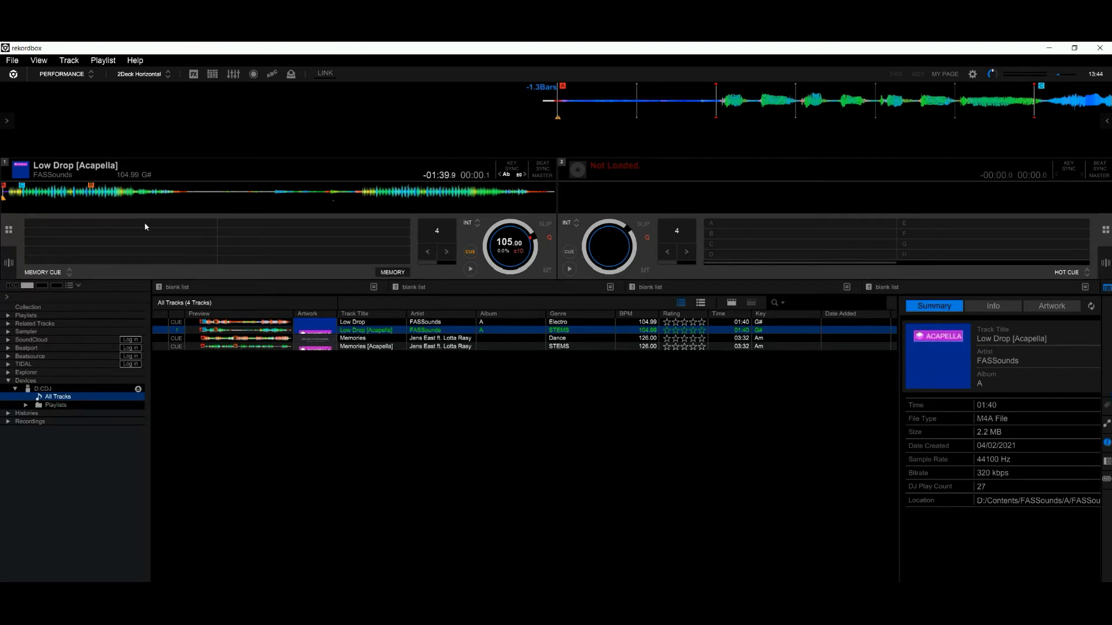
mouse_move(90, 244)
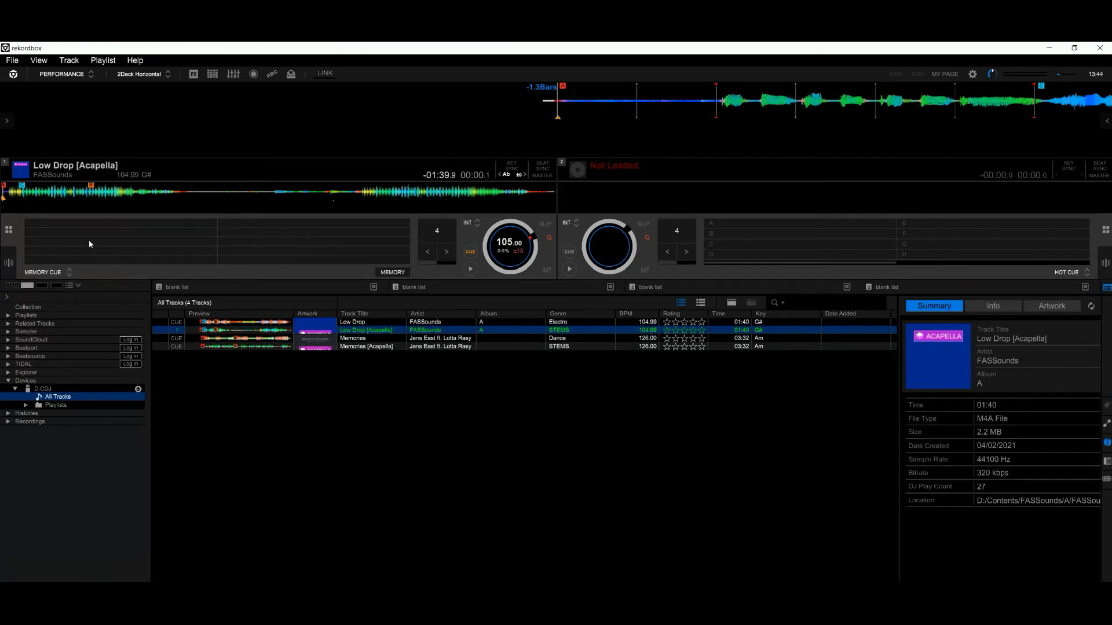
mouse_move(89, 245)
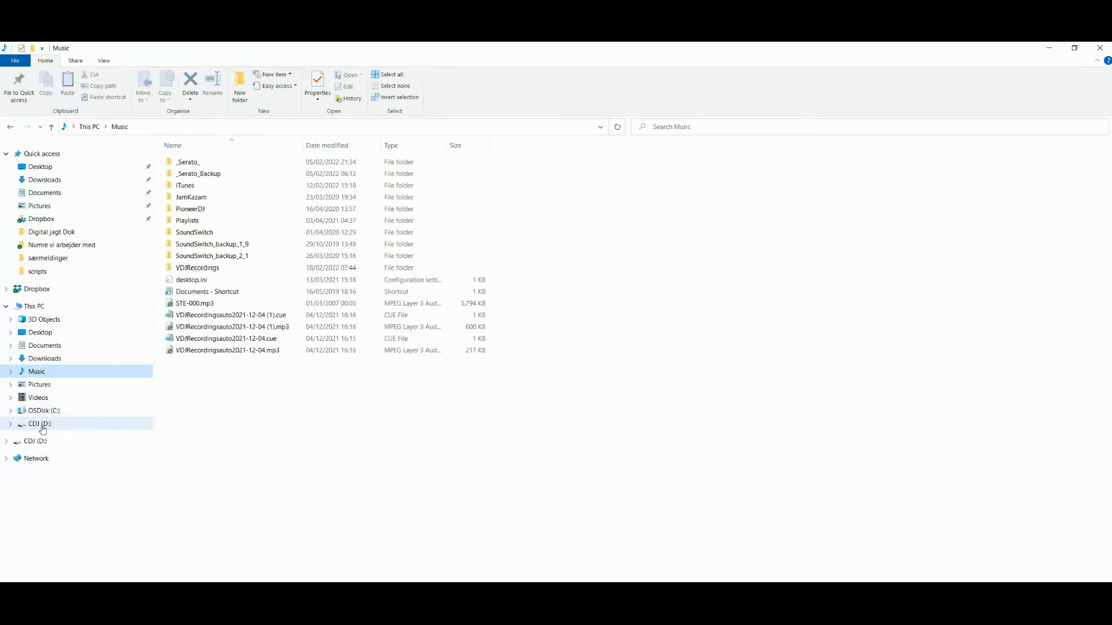
Step: Quick-format CDJ (D:) as FAT32, confirming the erase warning and completion notice
right_click(39, 424)
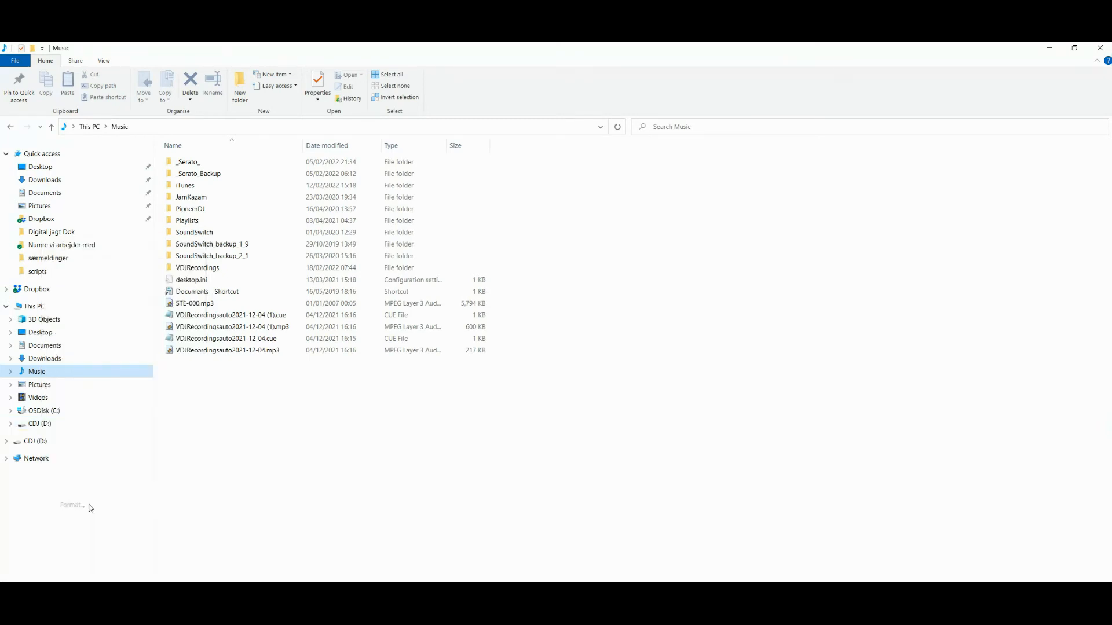
left_click(71, 505)
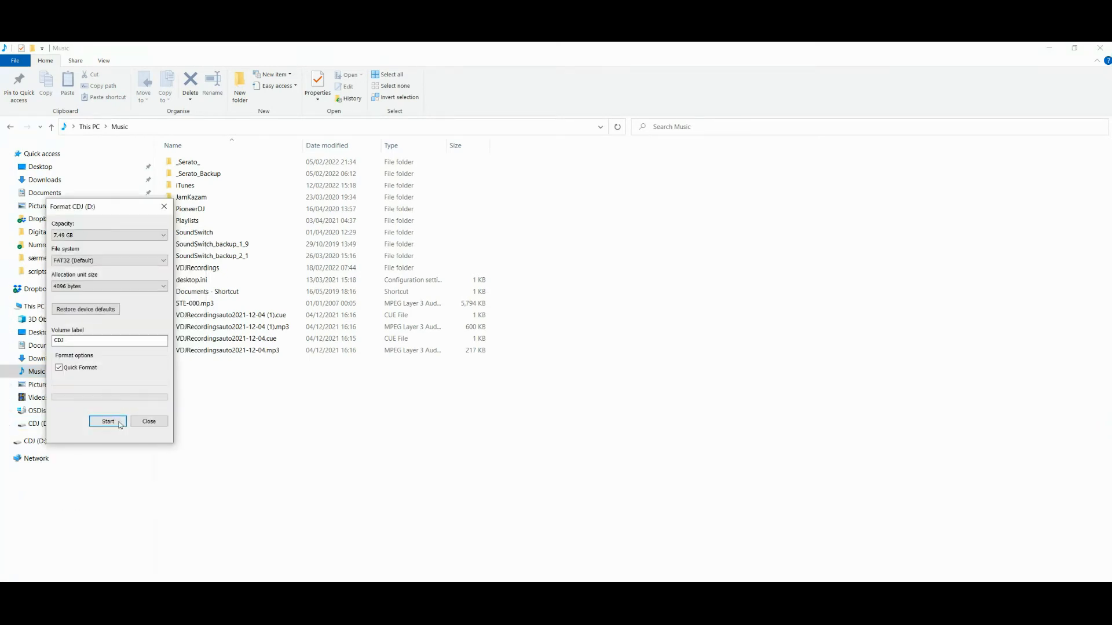
left_click(108, 422)
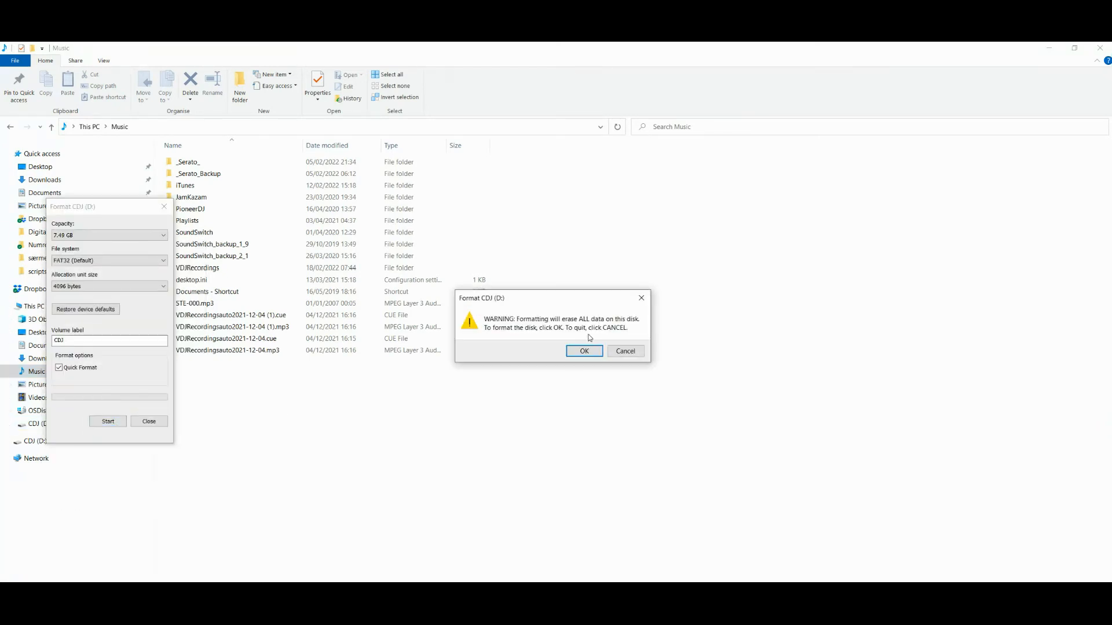
left_click(584, 351)
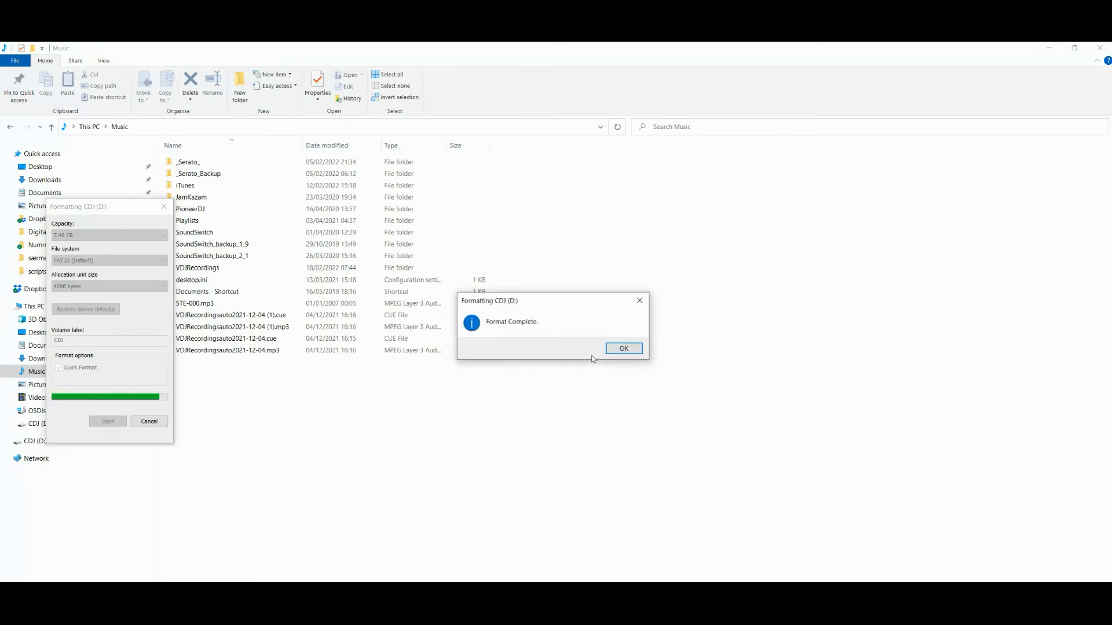
left_click(623, 348)
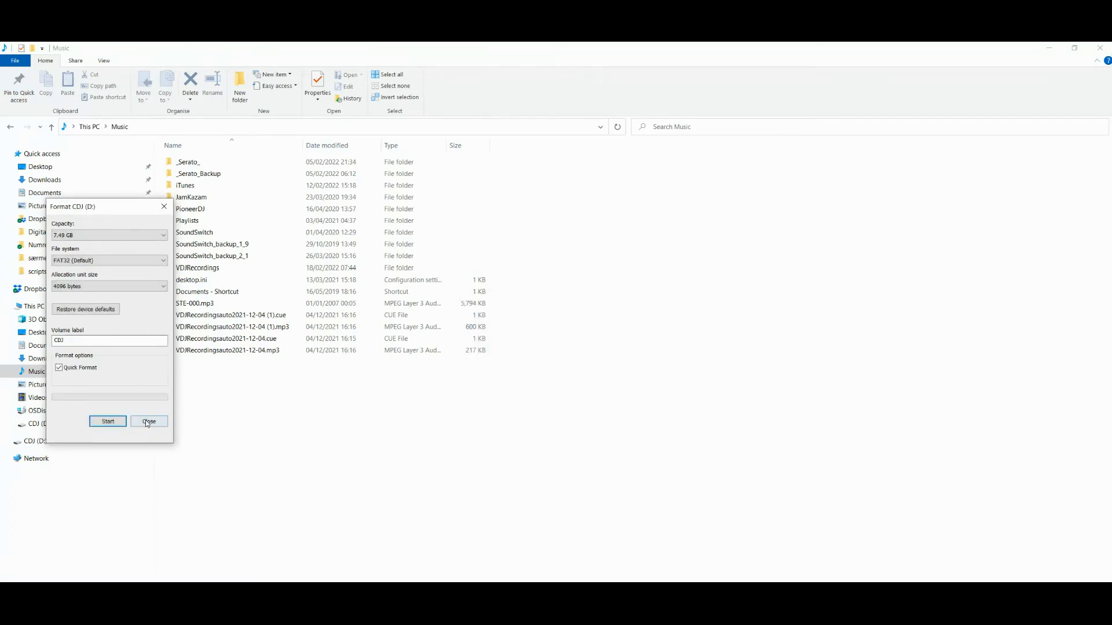
left_click(148, 422)
type("vi")
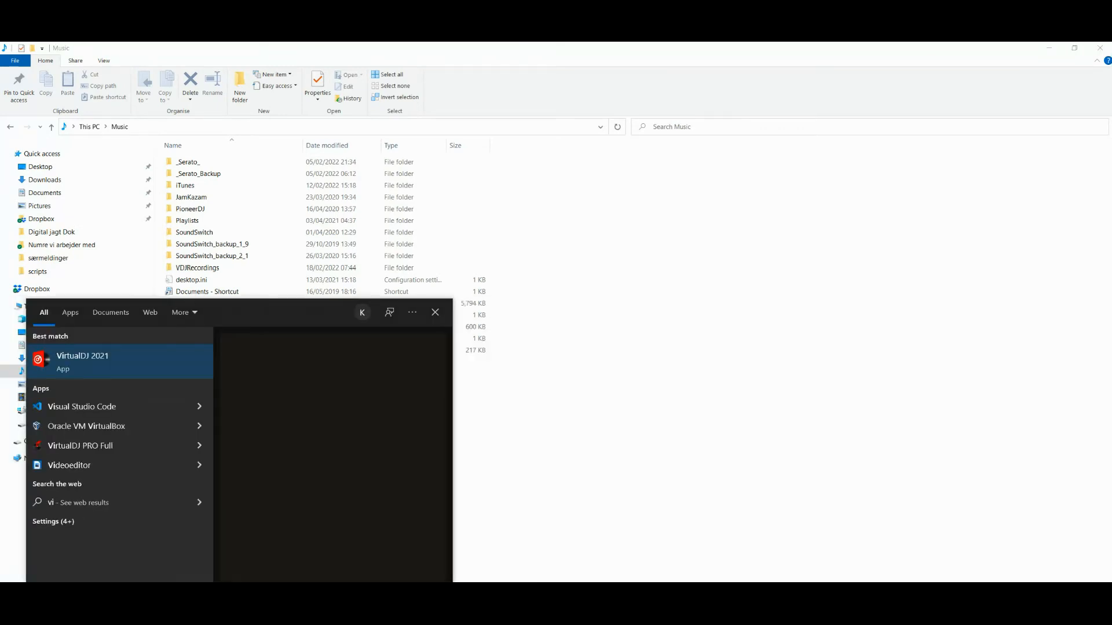
Step: Launch VirtualDJ and set cdjExportCuesAsMemoryPoints to Yes via an options search for 'memory'
left_click(82, 362)
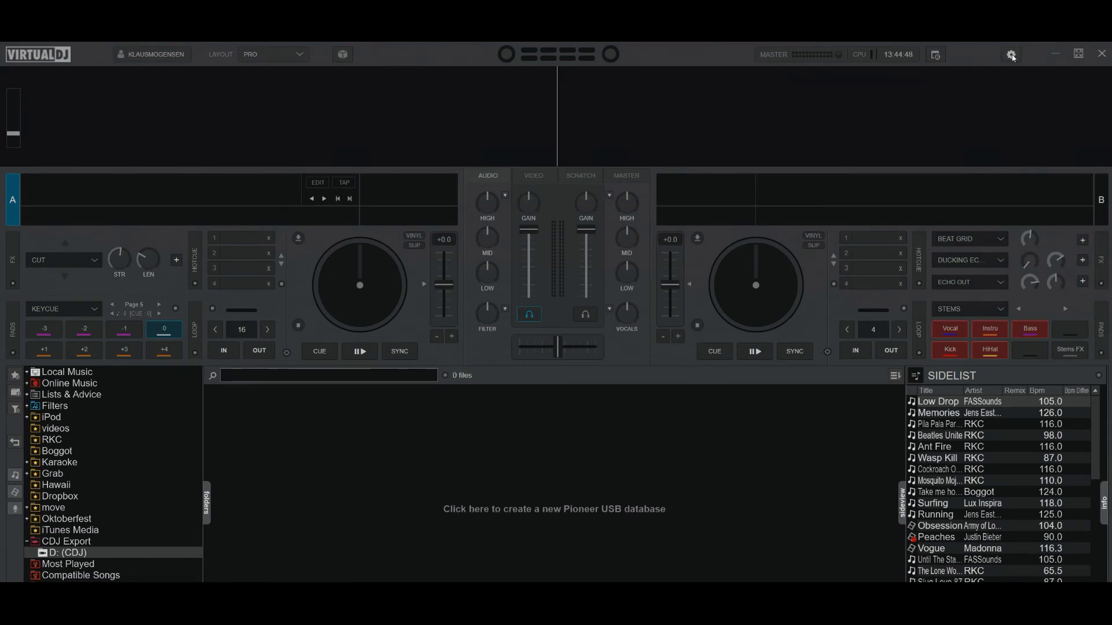
left_click(1011, 54)
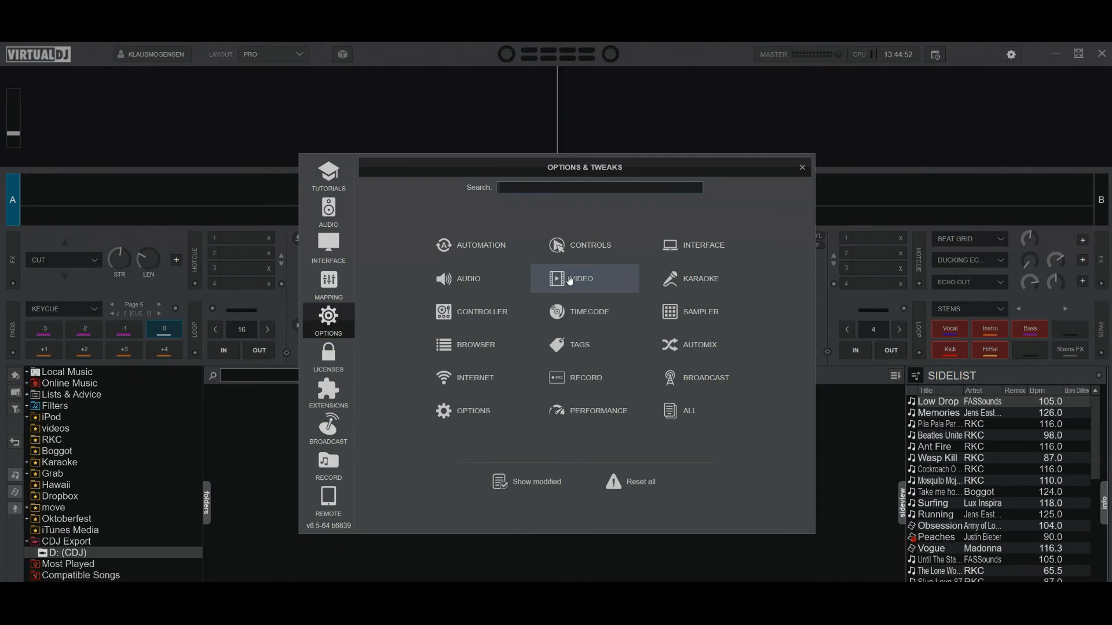
type("medm")
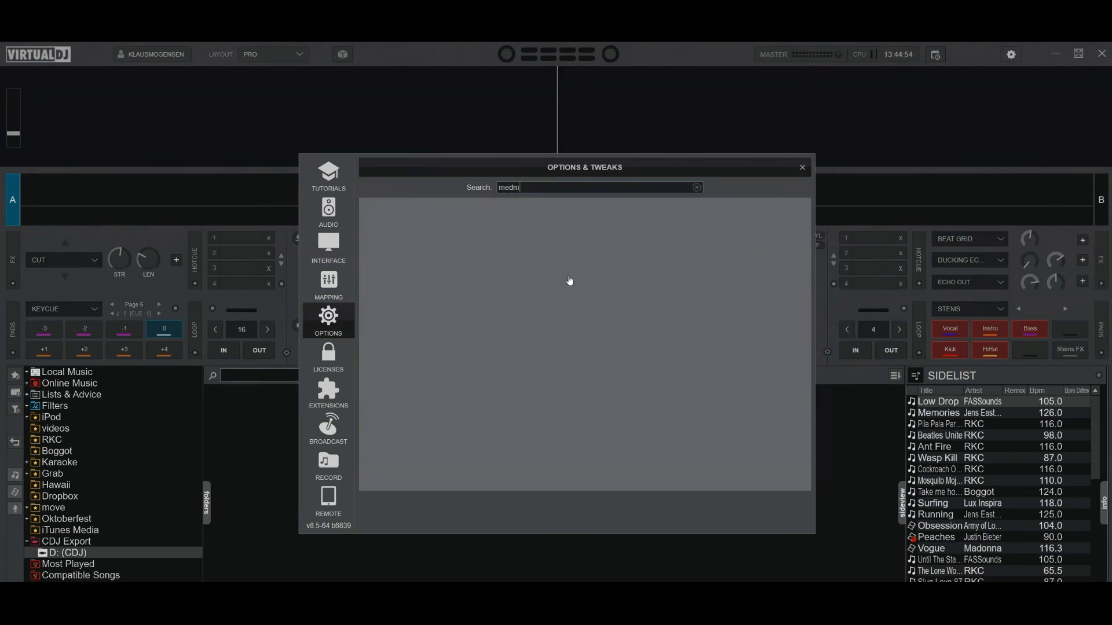
type("memory")
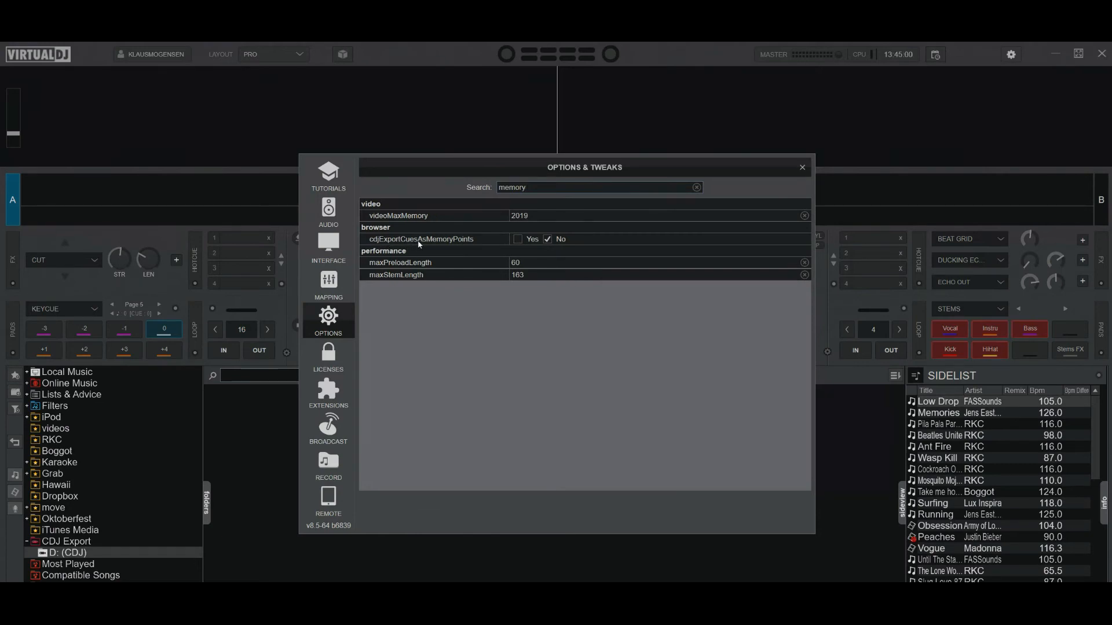
mouse_move(462, 242)
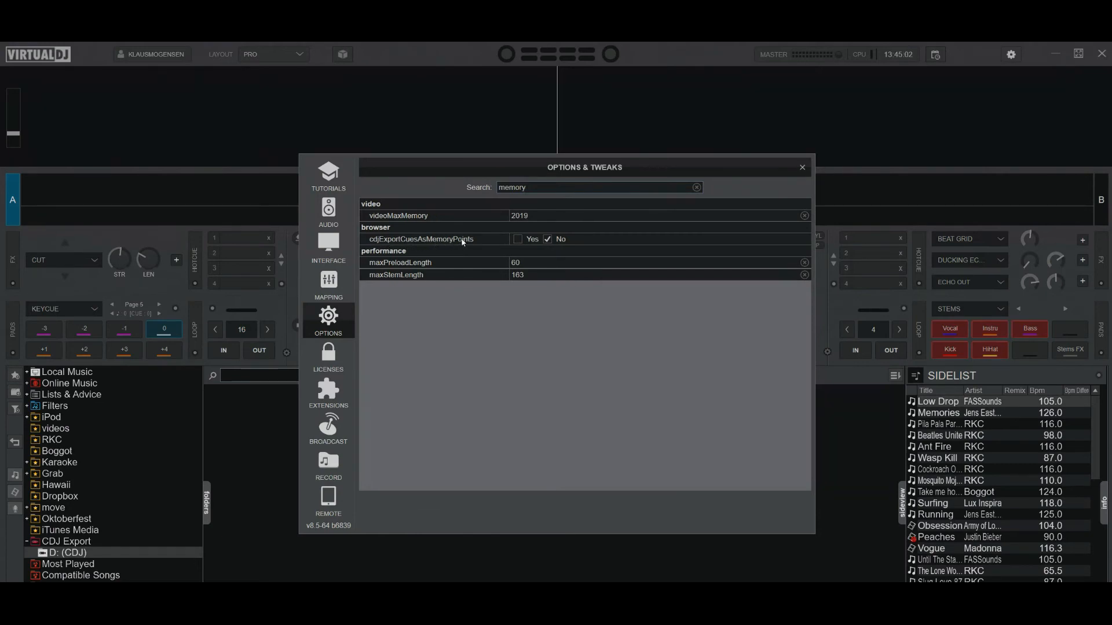
left_click(519, 239)
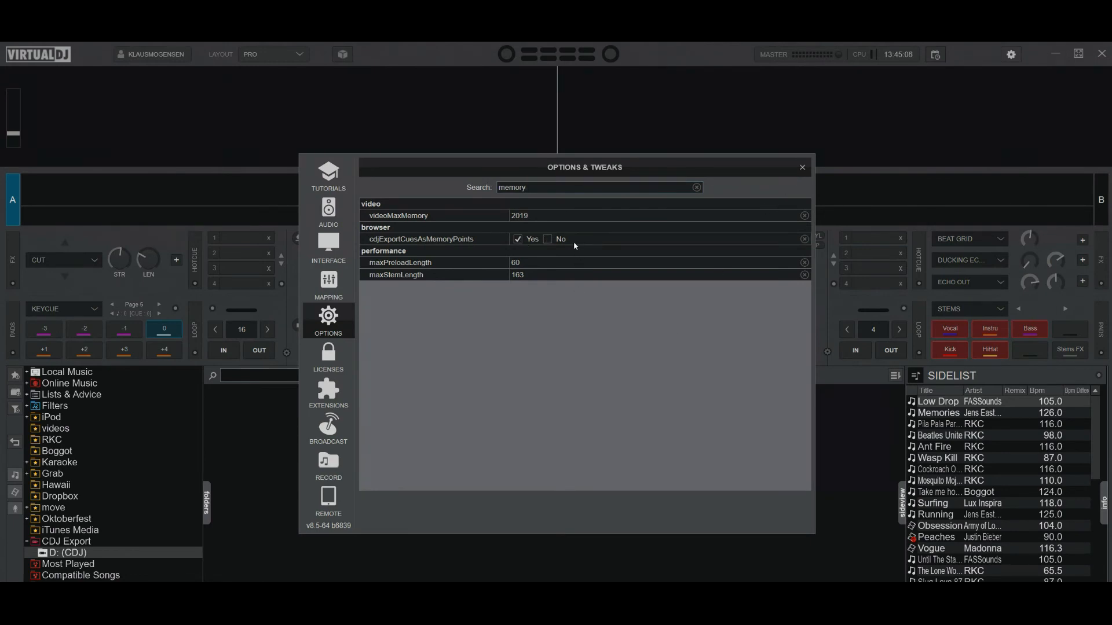
mouse_move(695, 389)
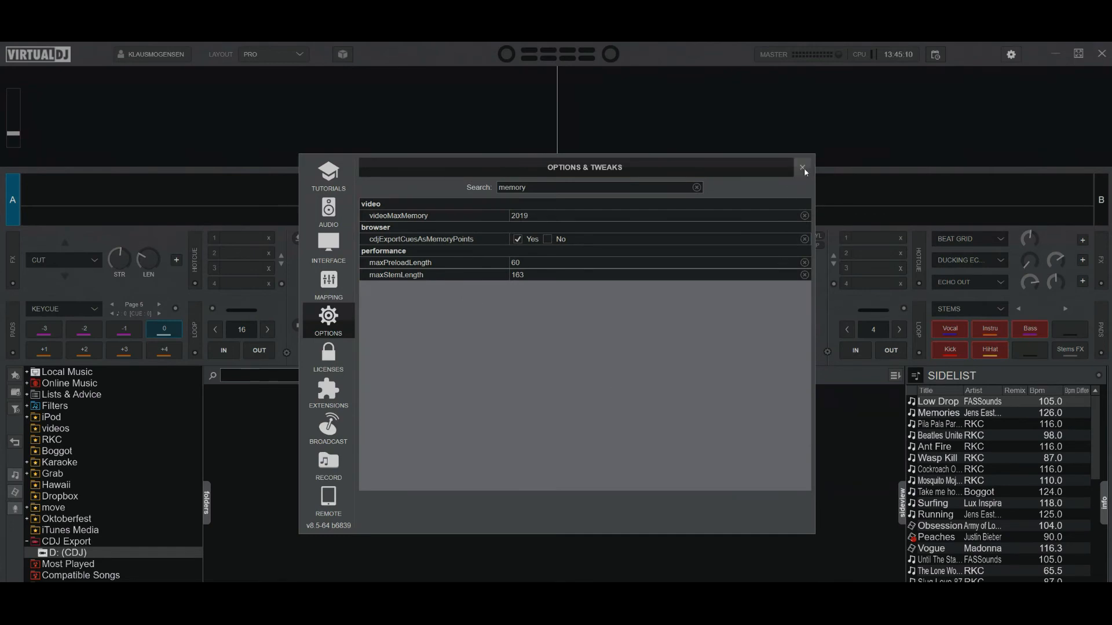
left_click(804, 167)
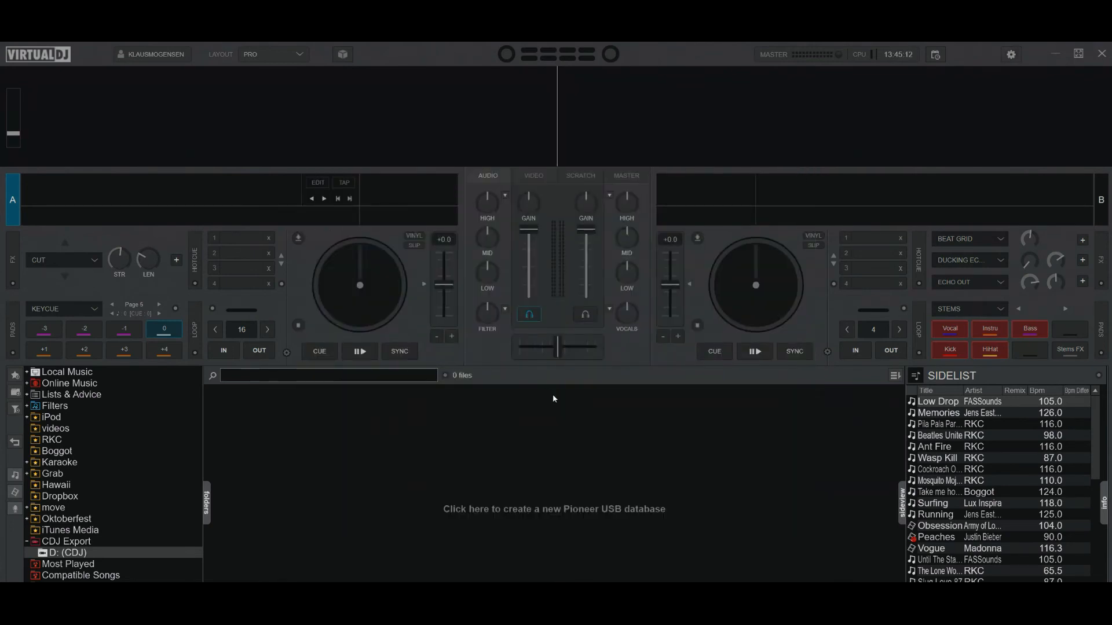
mouse_move(536, 432)
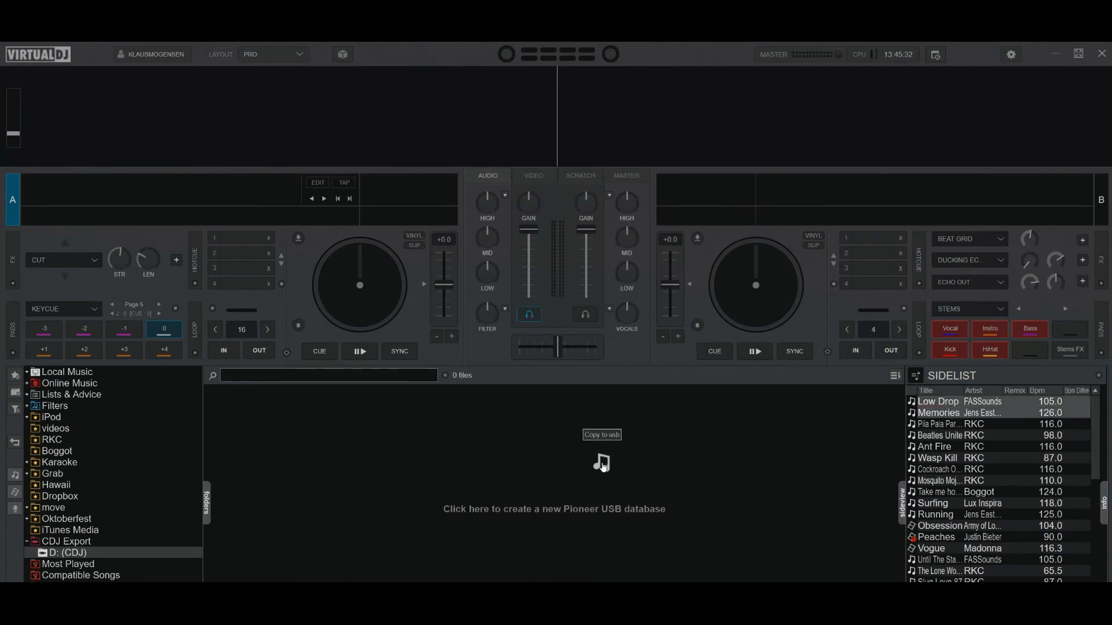
Step: Copy Low Drop and Memories to D: (CDJ) with Acapella unticked in Export Stems
left_click(602, 434)
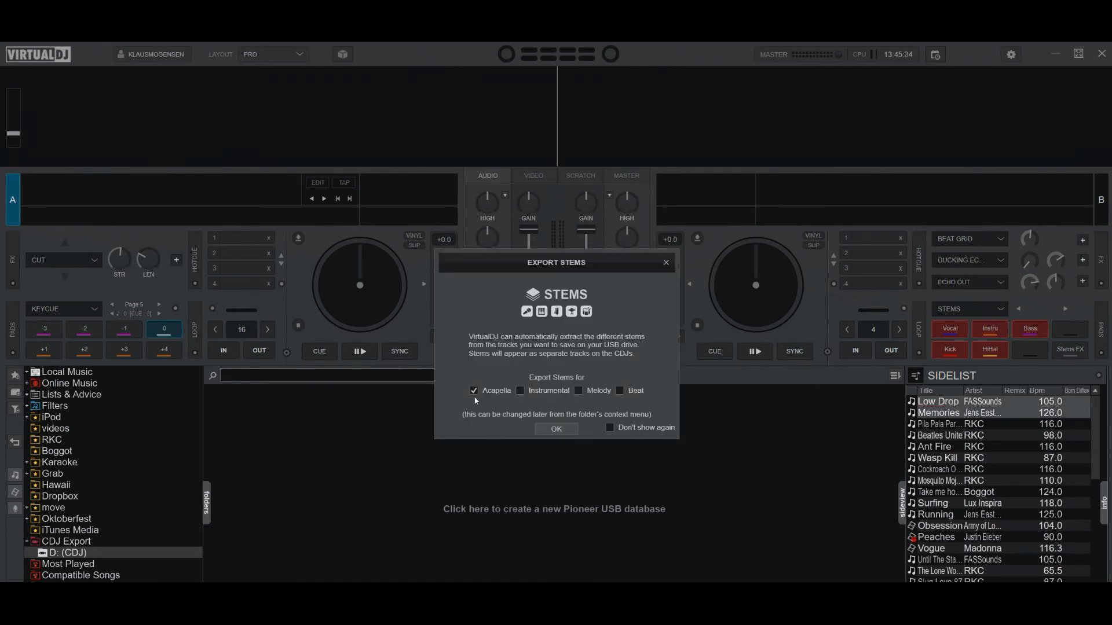
left_click(473, 391)
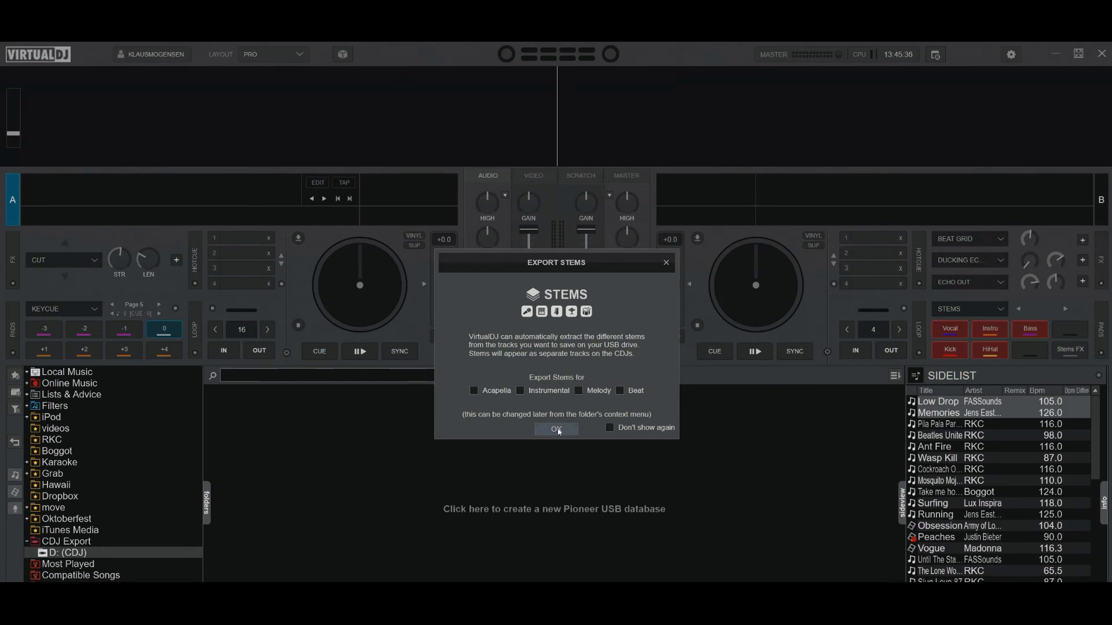
left_click(556, 428)
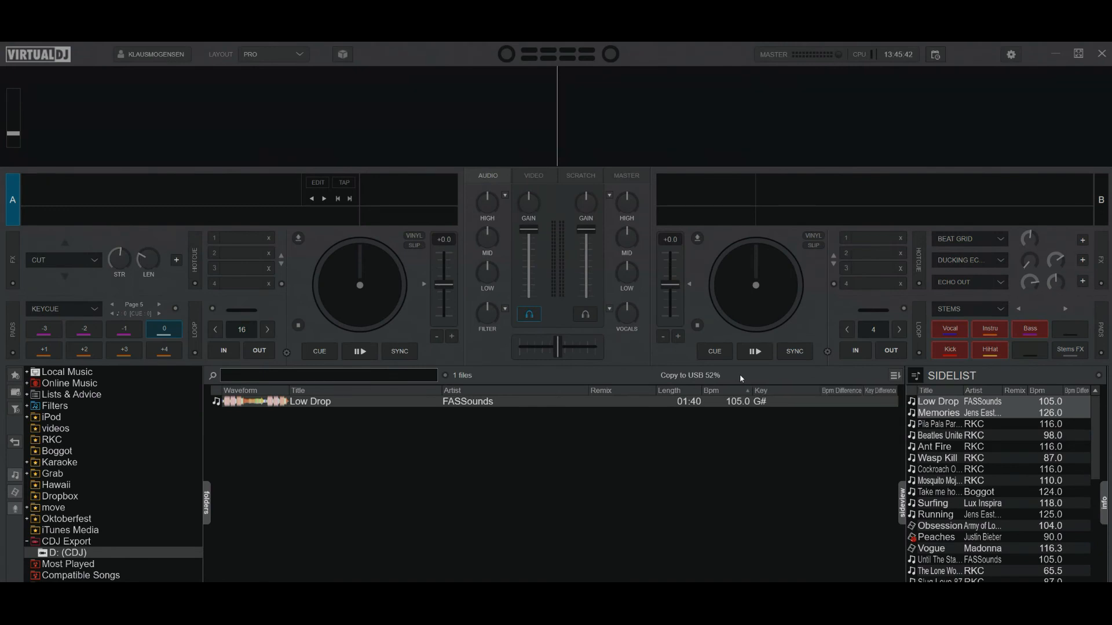
mouse_move(740, 377)
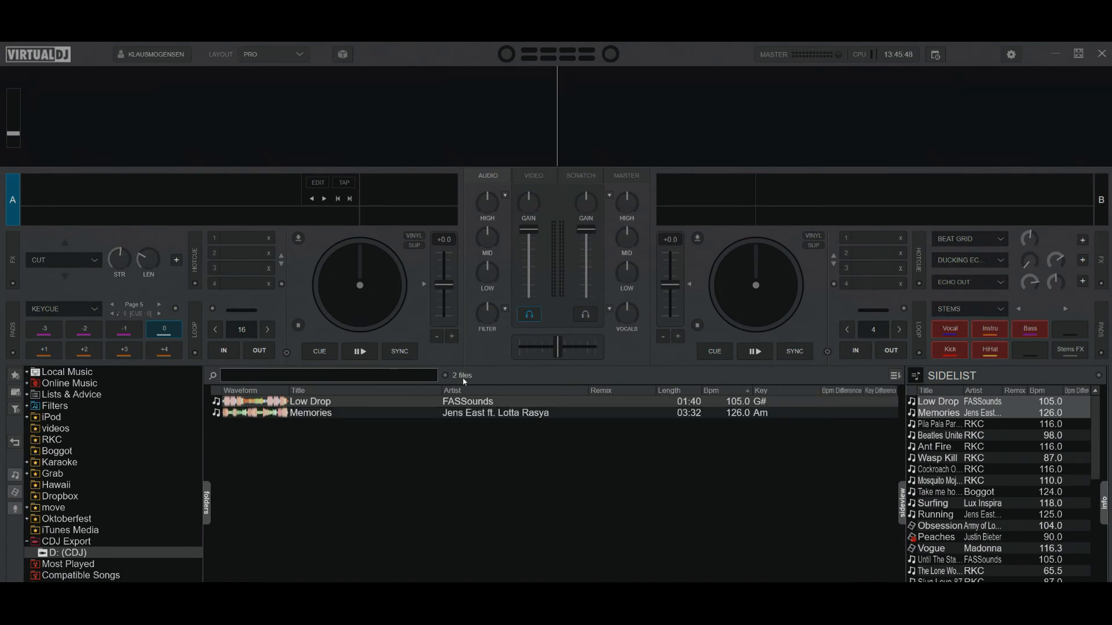
mouse_move(528, 426)
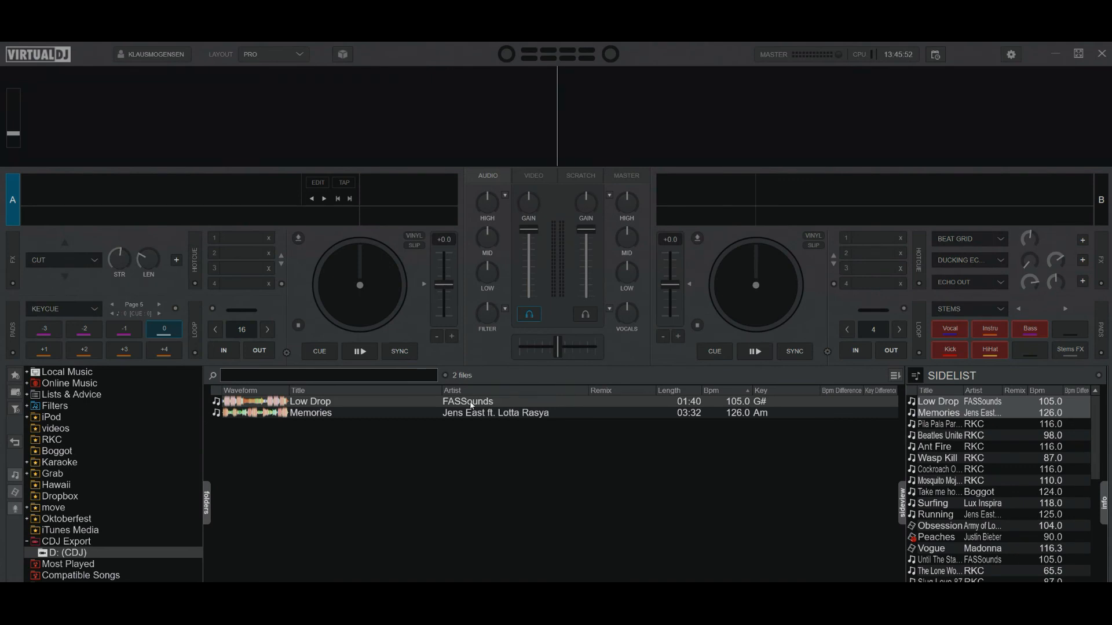
mouse_move(506, 419)
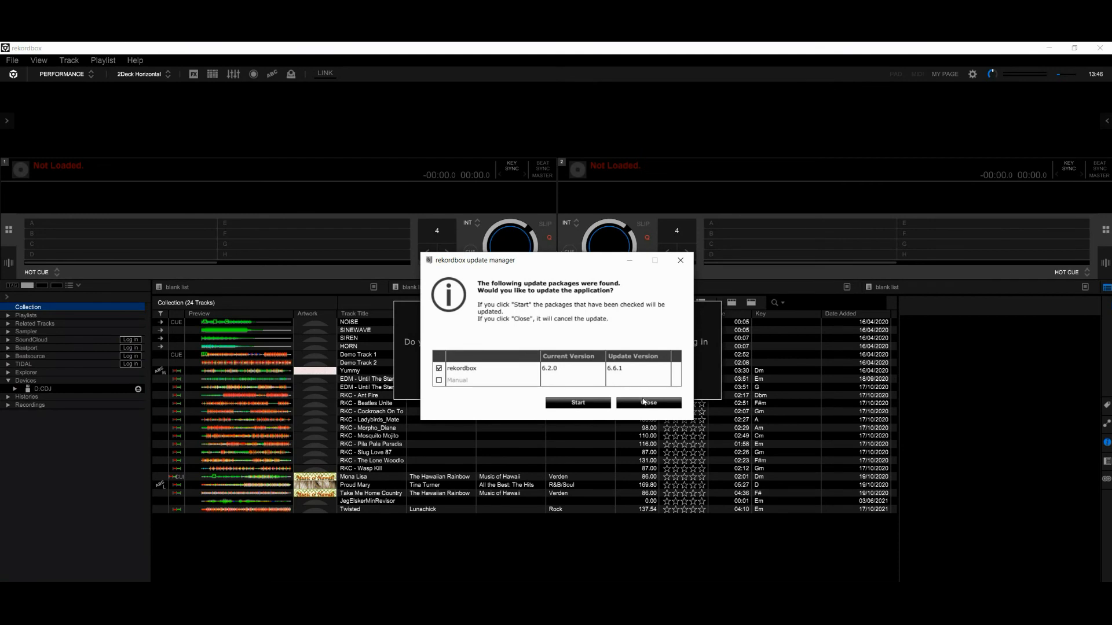
Step: Dismiss the update and My Tag notices, then show All Tracks on the D: CDJ drive
left_click(647, 401)
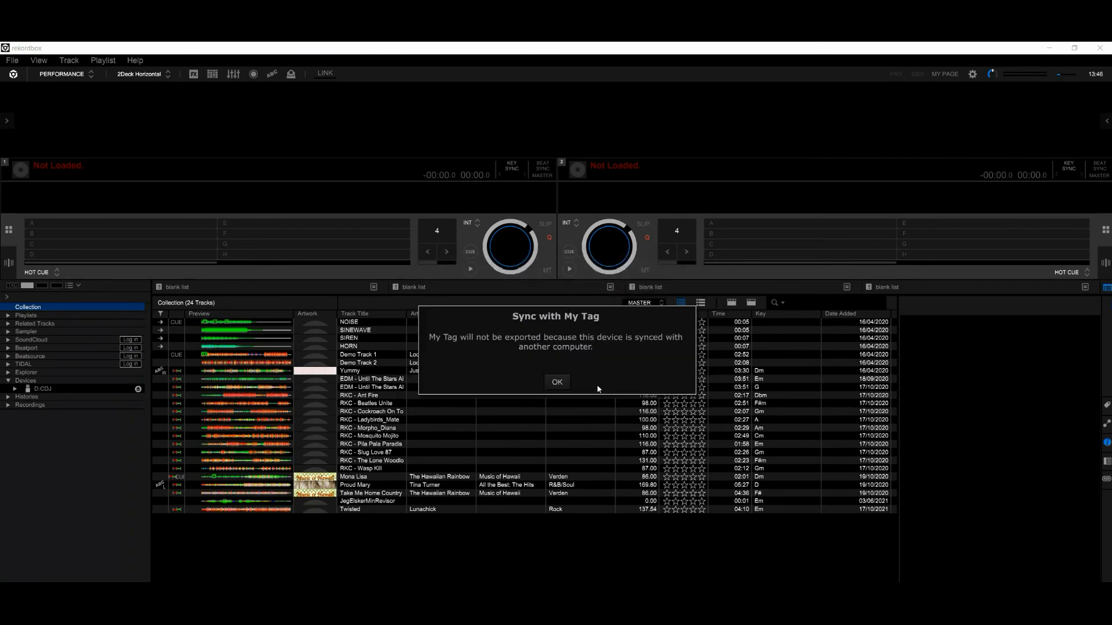
left_click(558, 381)
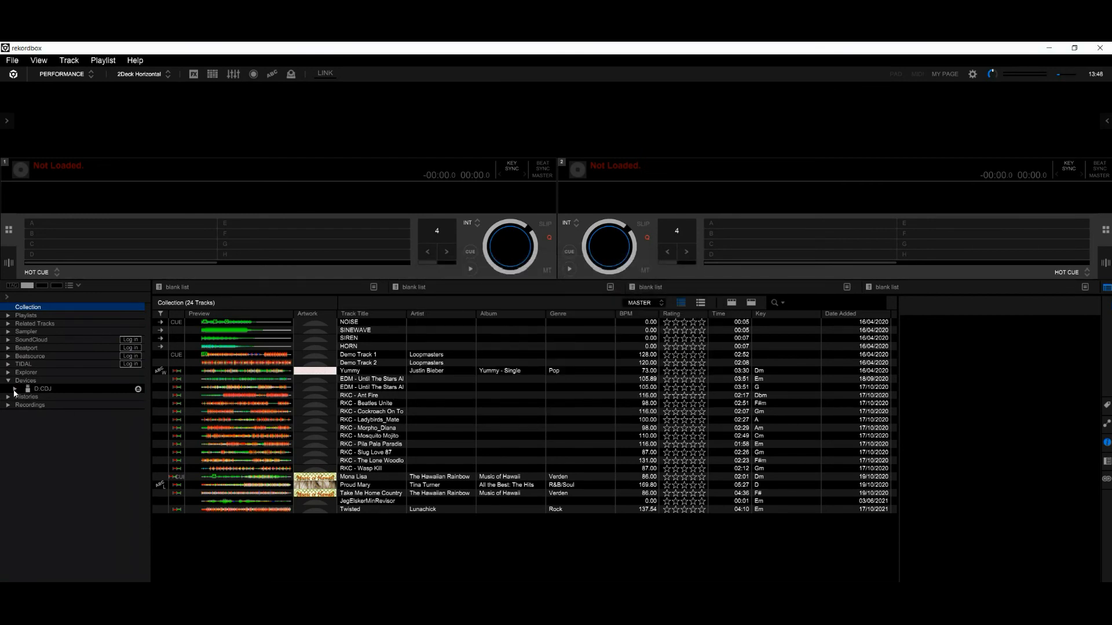
left_click(14, 390)
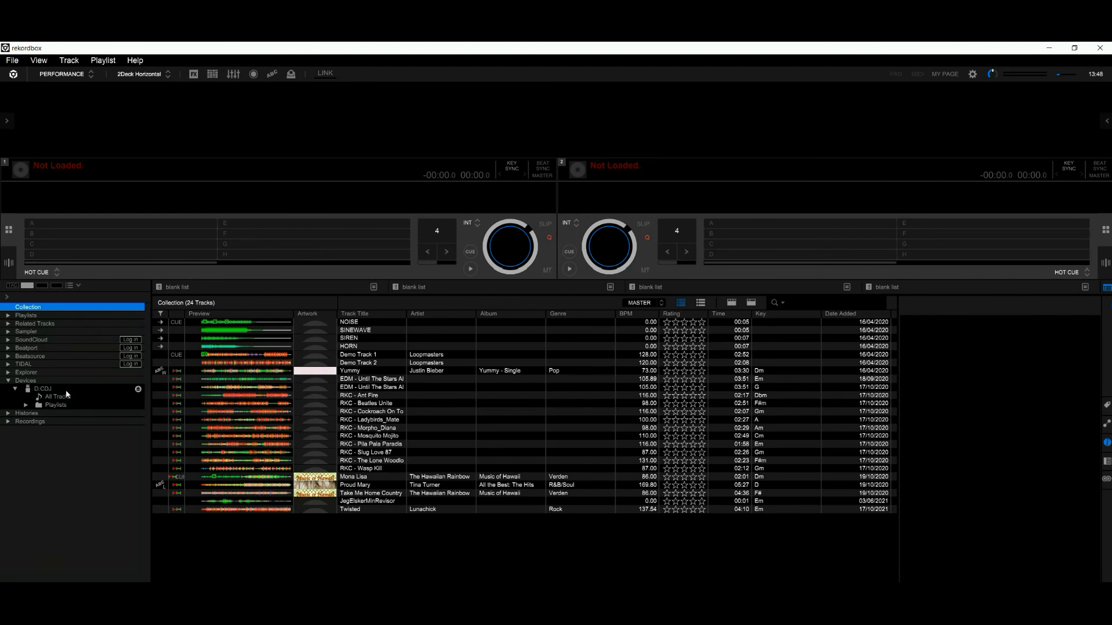
mouse_move(91, 402)
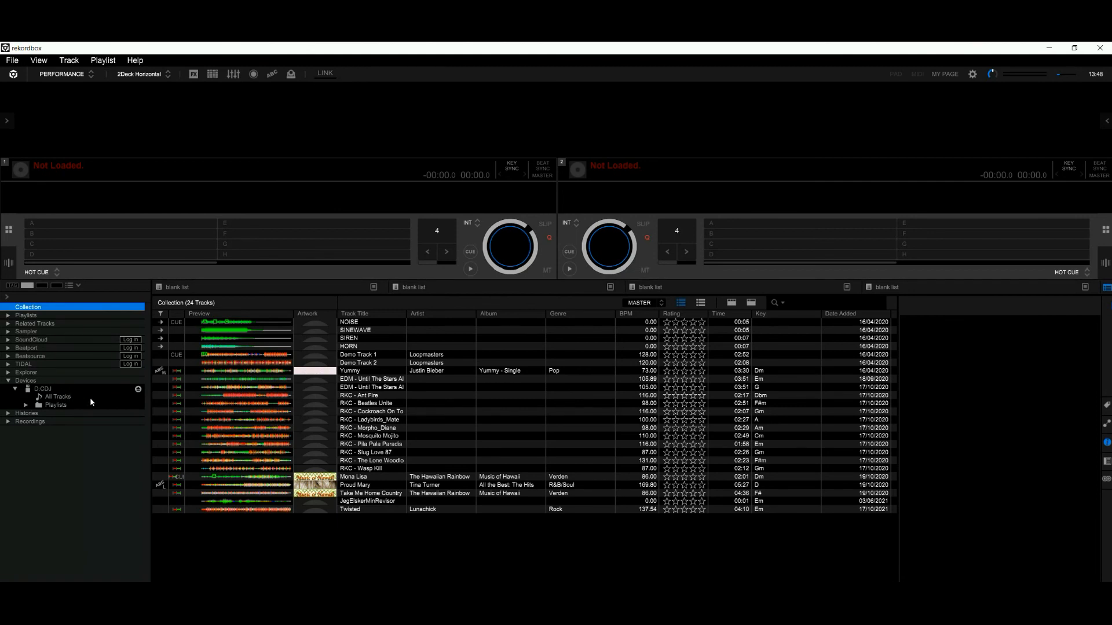
left_click(57, 396)
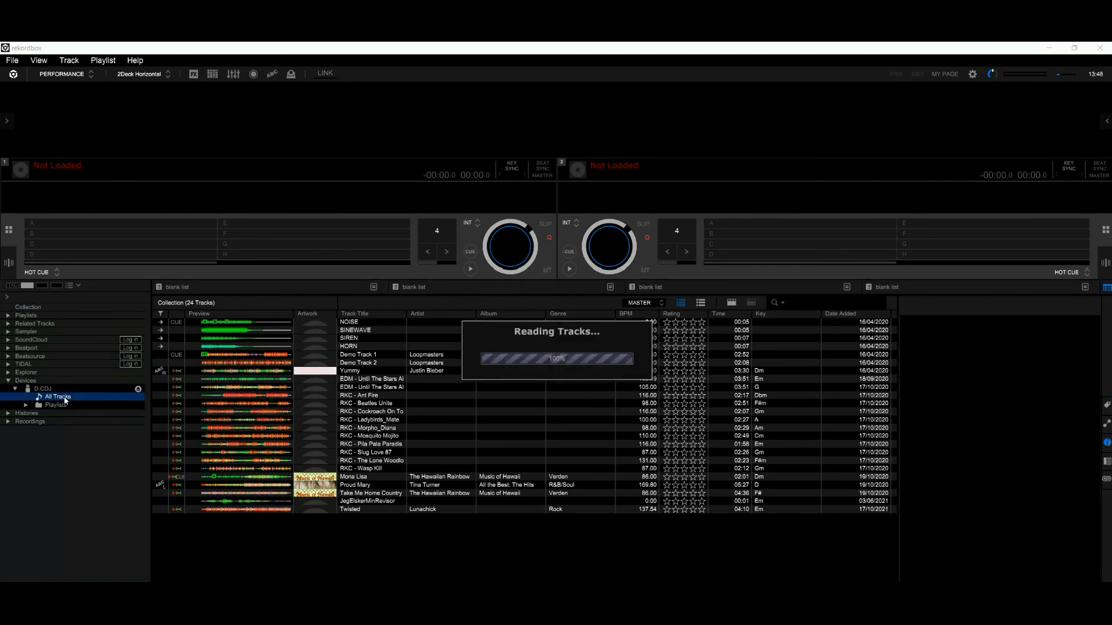
left_click(58, 396)
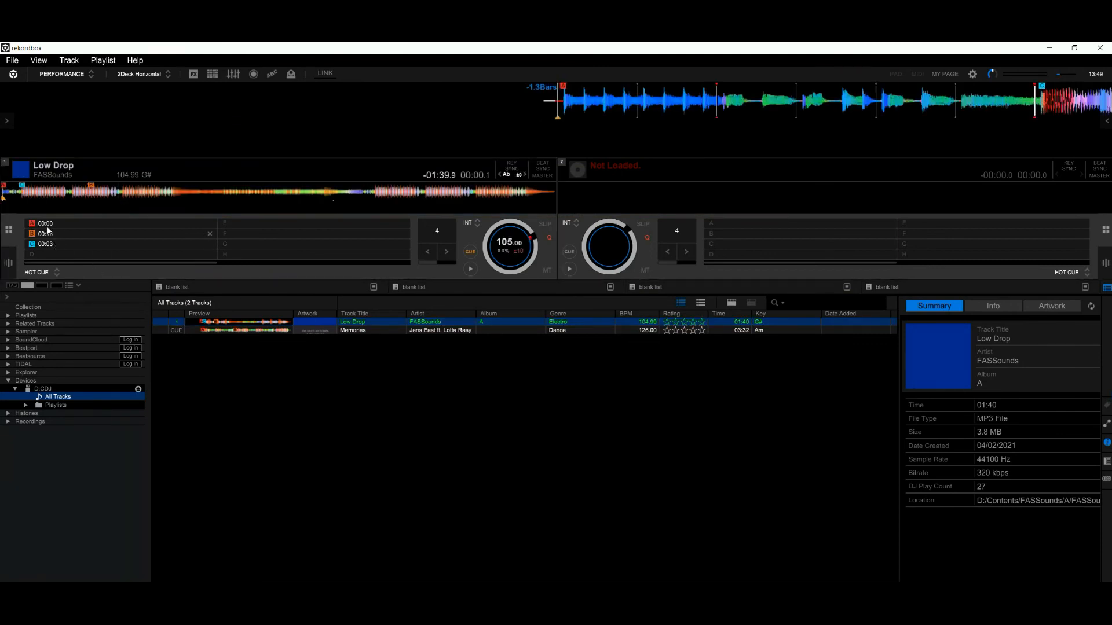
mouse_move(46, 234)
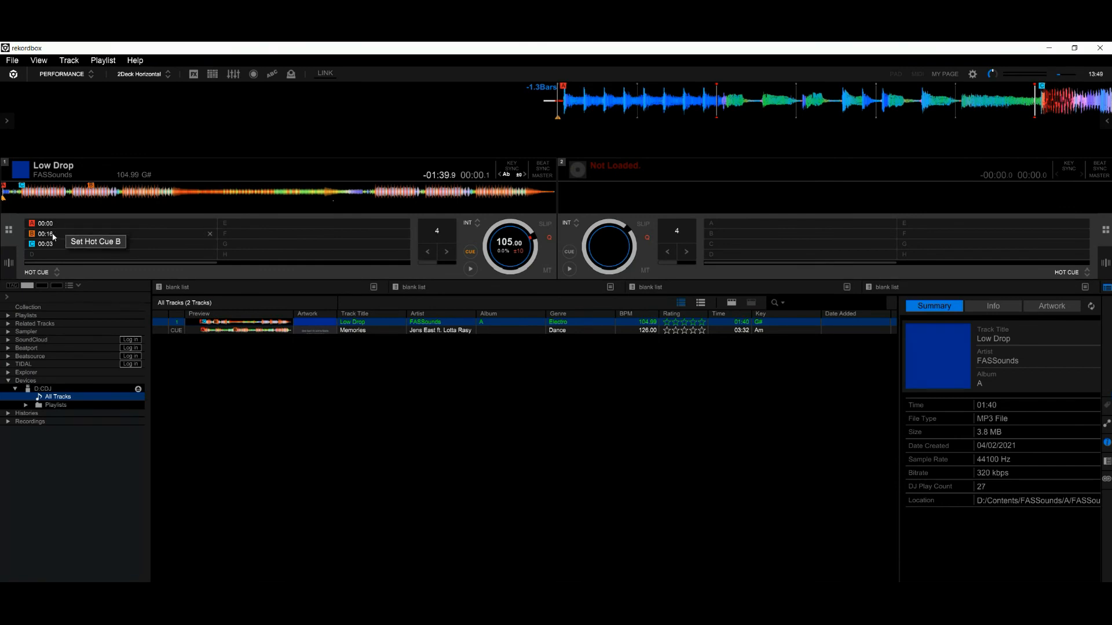
mouse_move(53, 248)
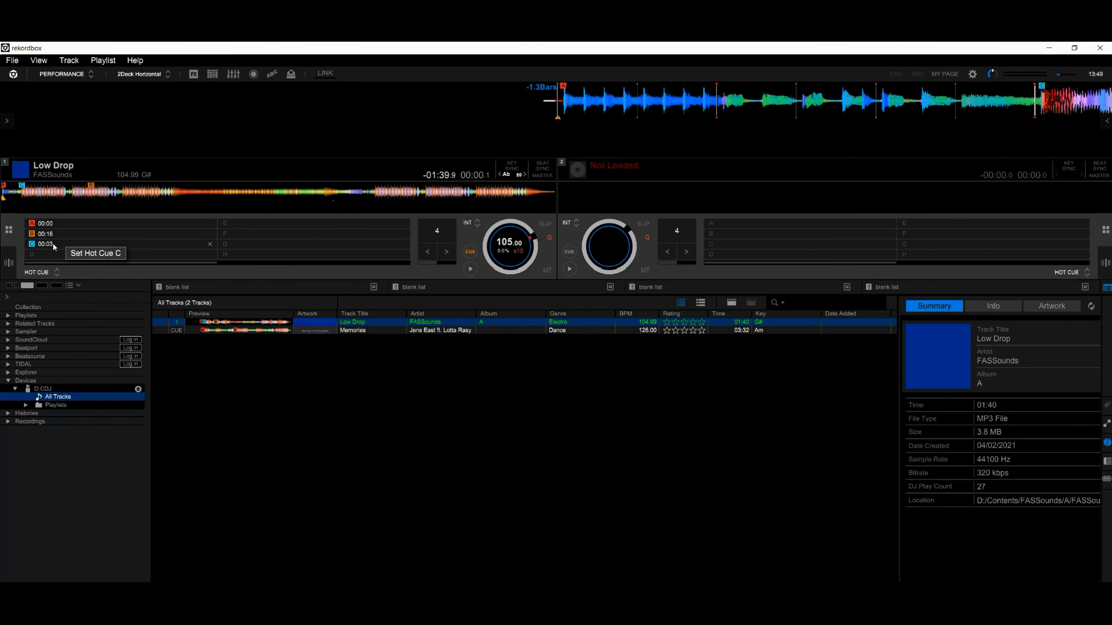
Step: Switch the deck's pad mode to MEMORY CUE, revealing Low Drop's cues at 00:00.144, 00:03.680 and 00:16.067
left_click(36, 271)
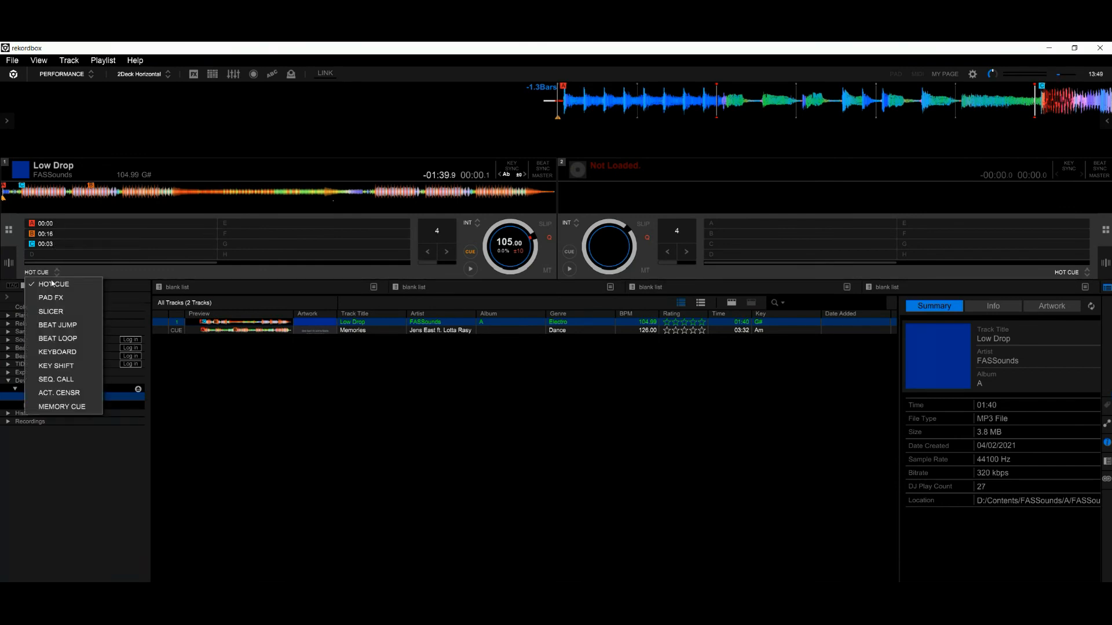
left_click(62, 406)
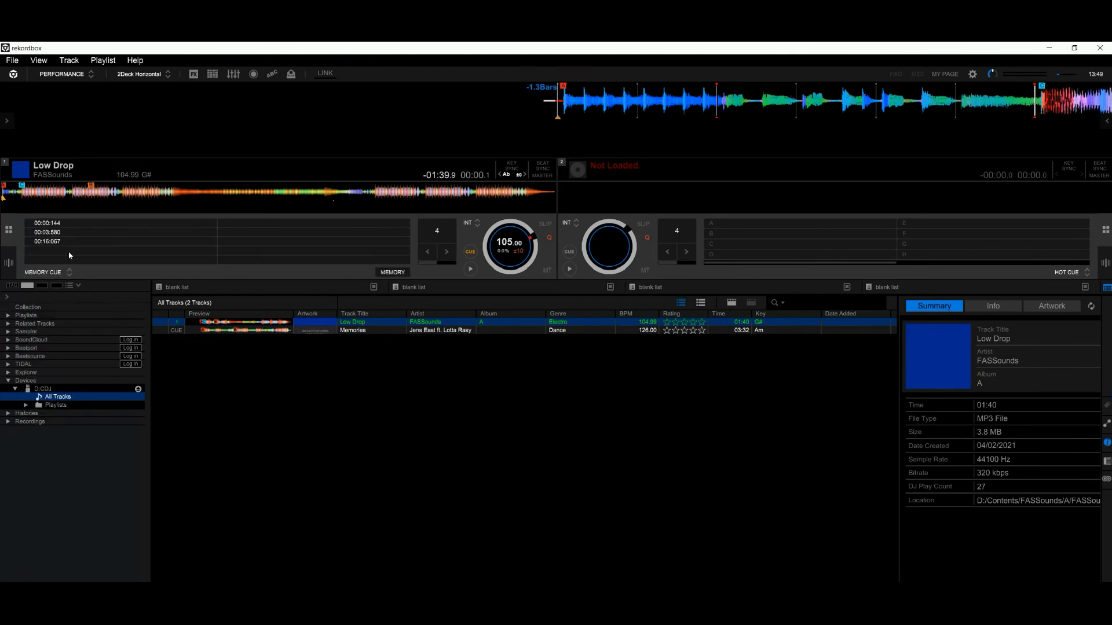
mouse_move(58, 226)
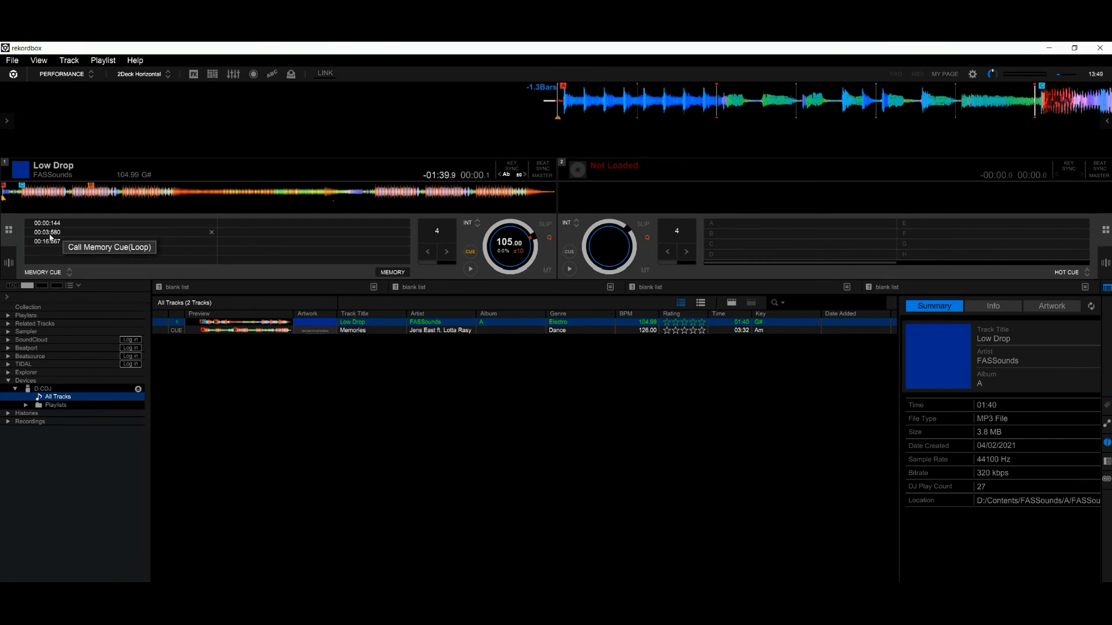
mouse_move(47, 248)
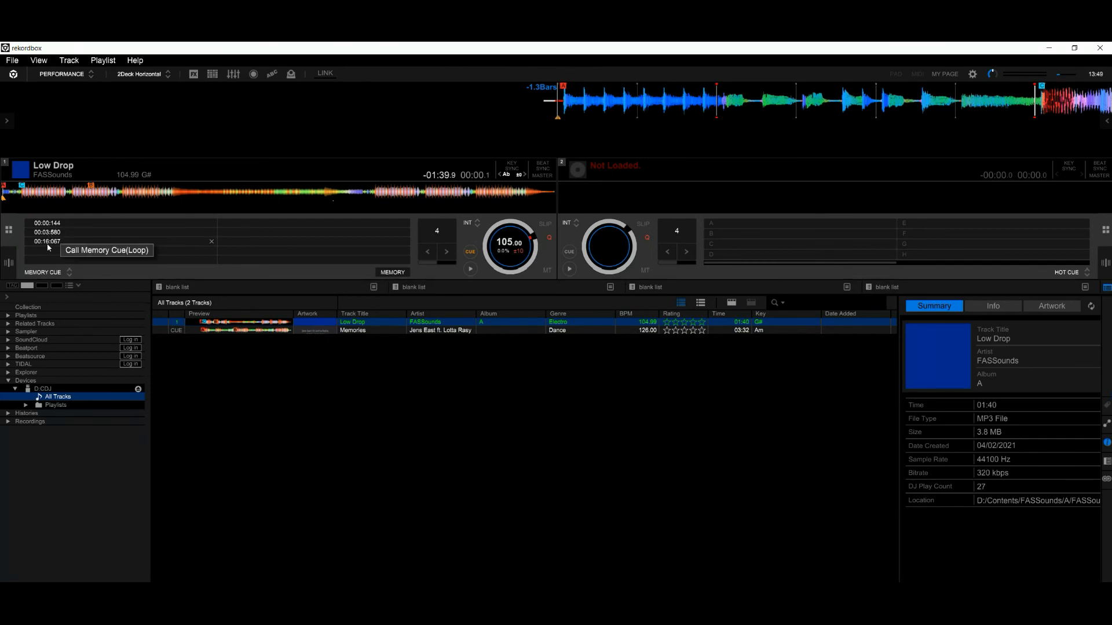